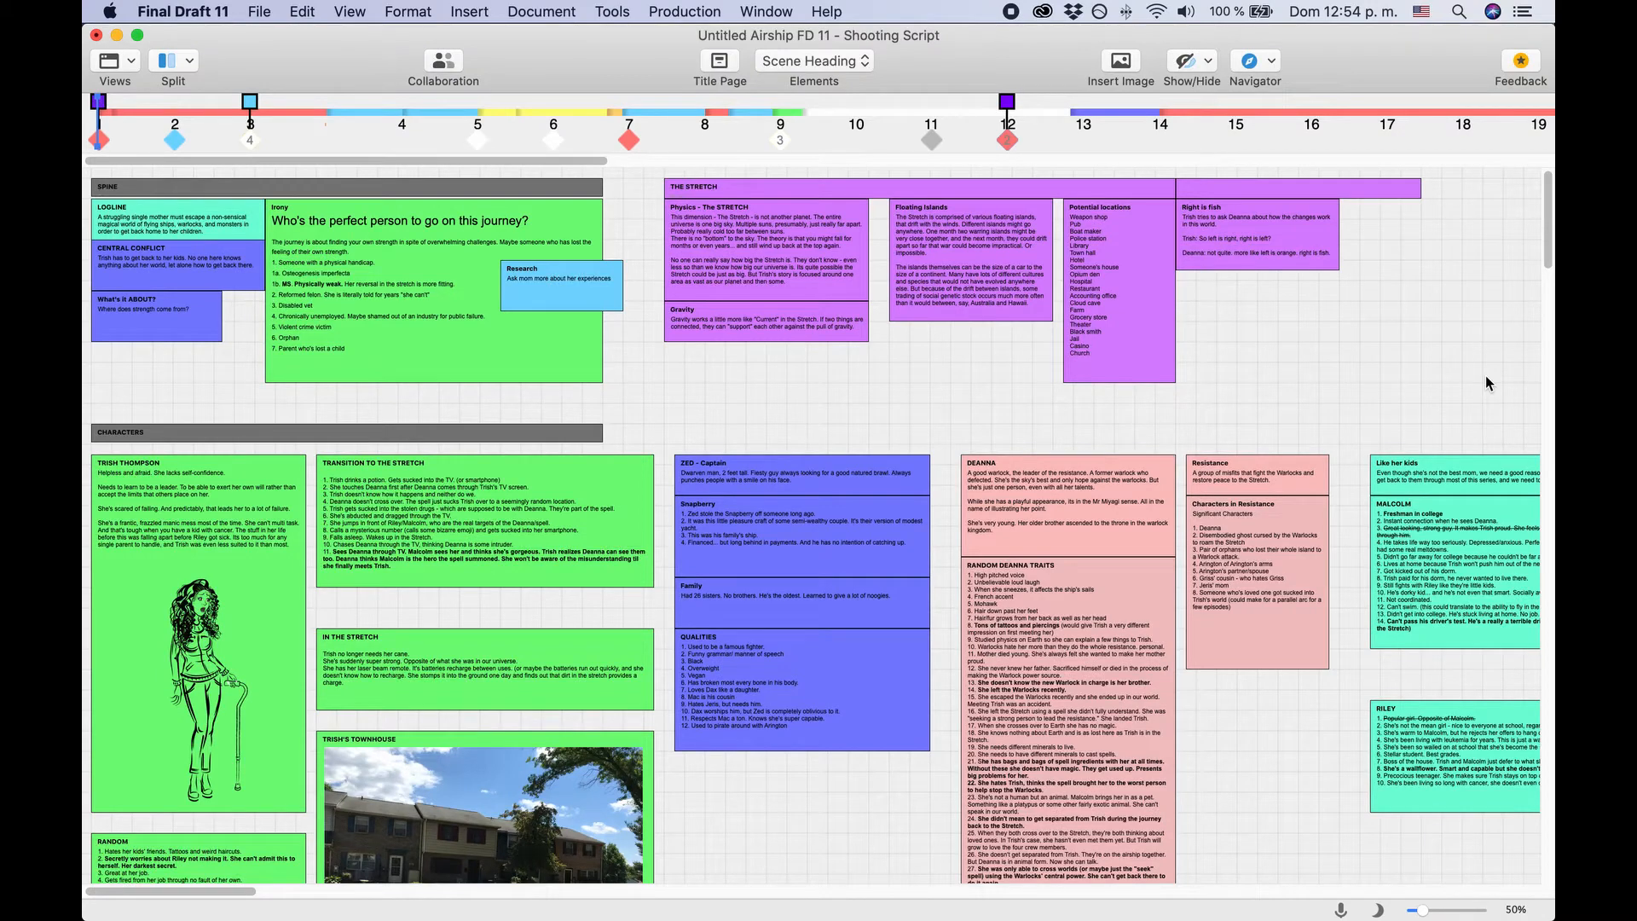
mouse_move(1130, 244)
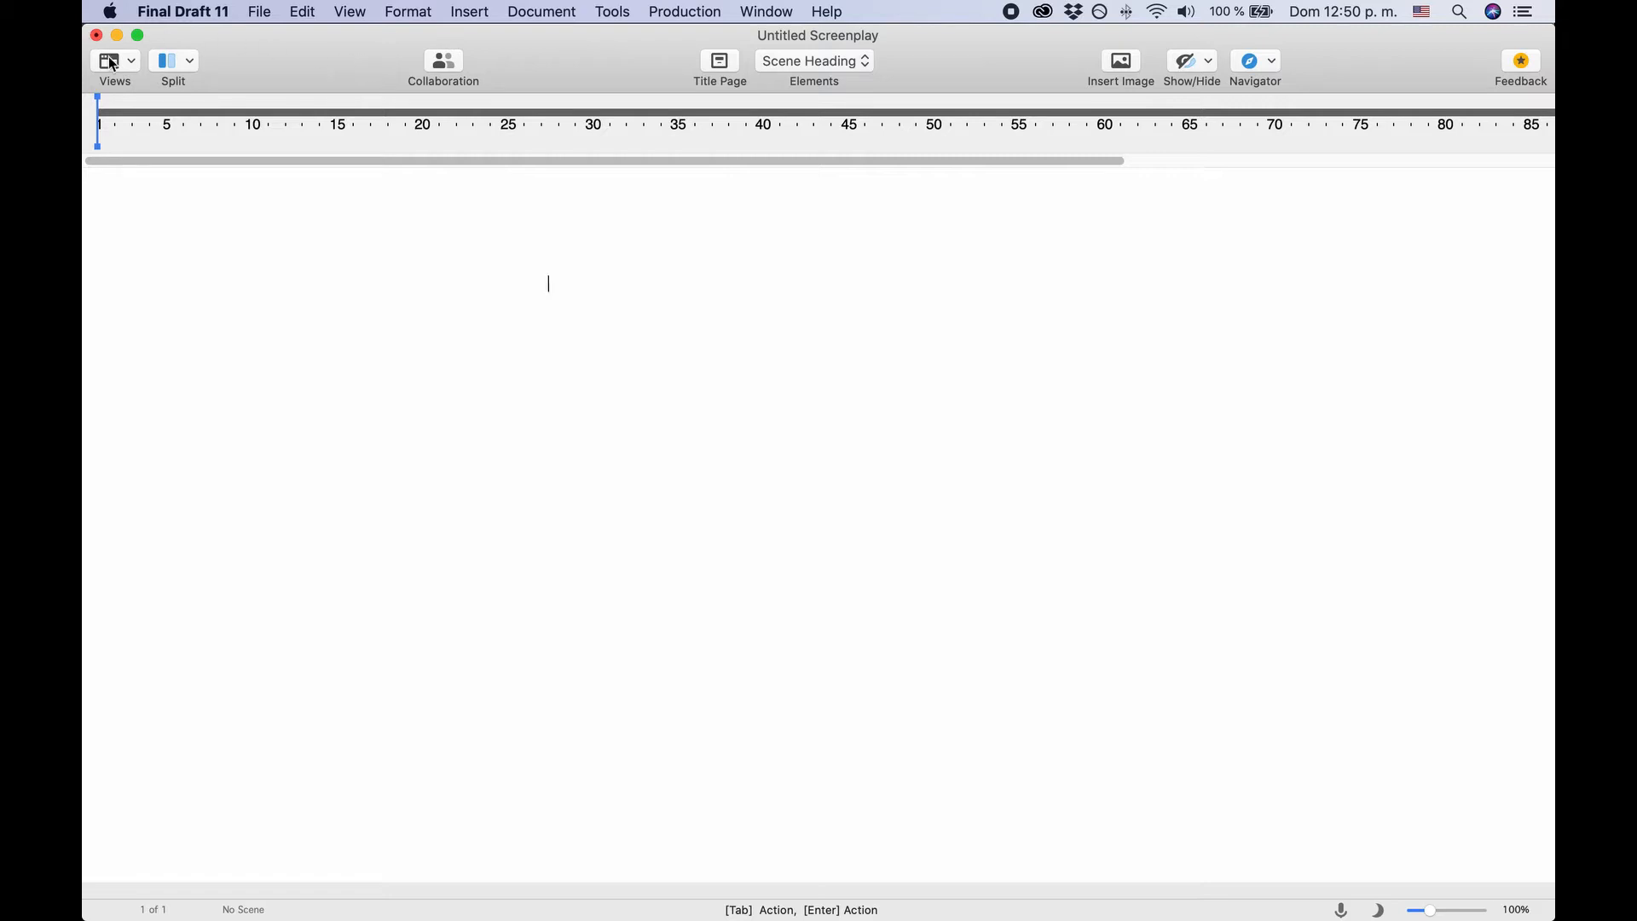
Switch the screenplay view to the Beat Board from the Views dropdown.
click(108, 60)
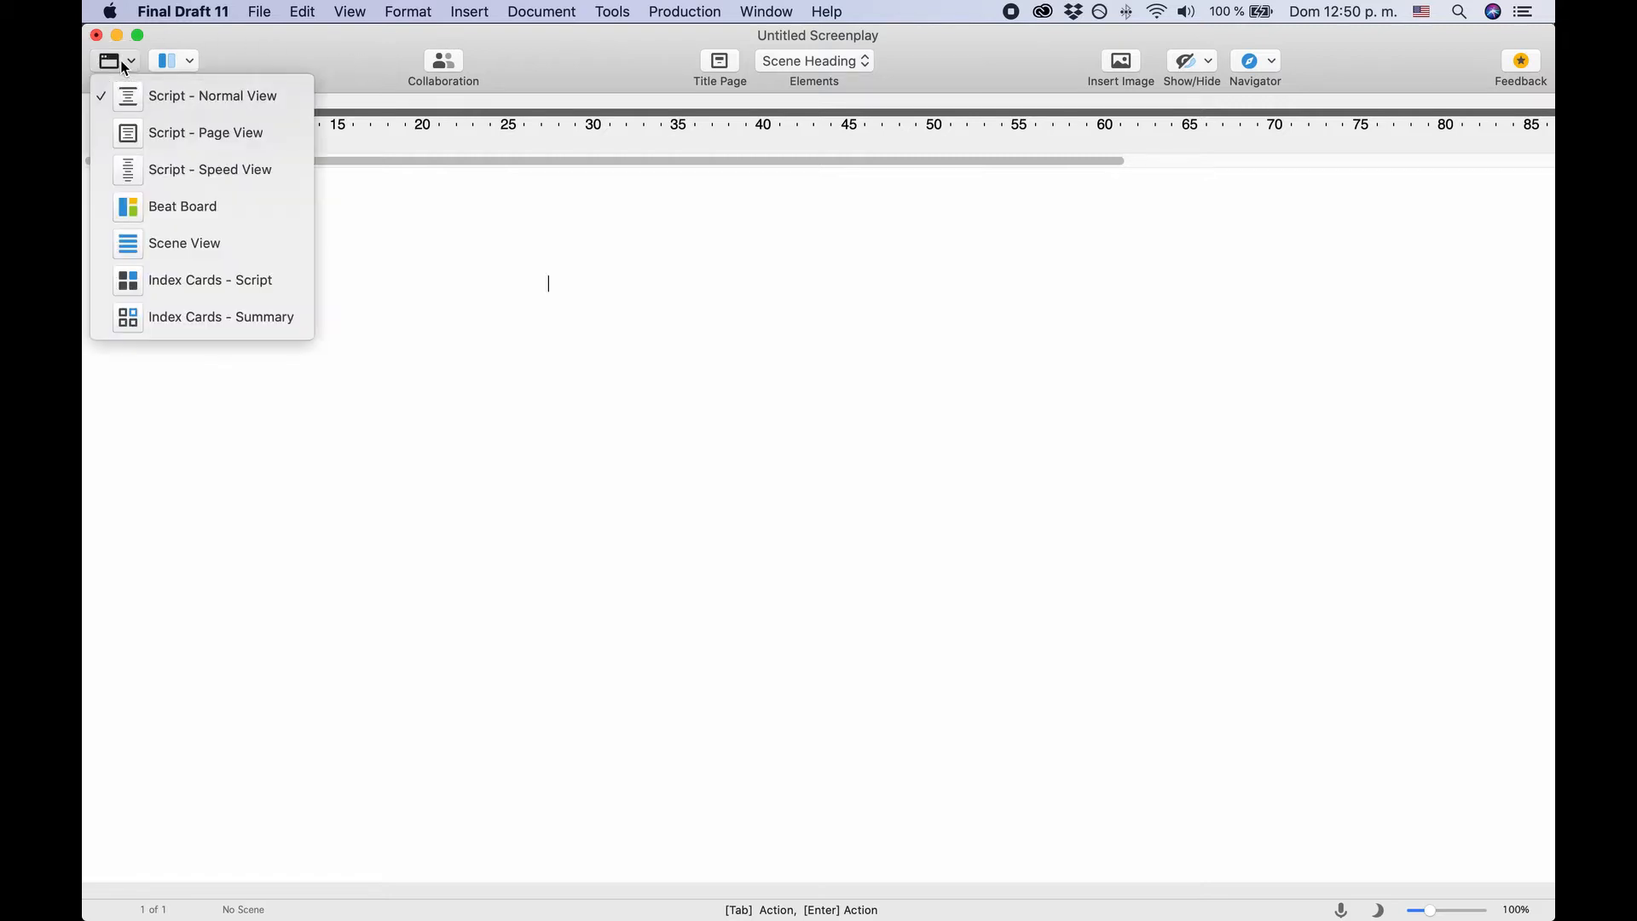
mouse_move(201, 206)
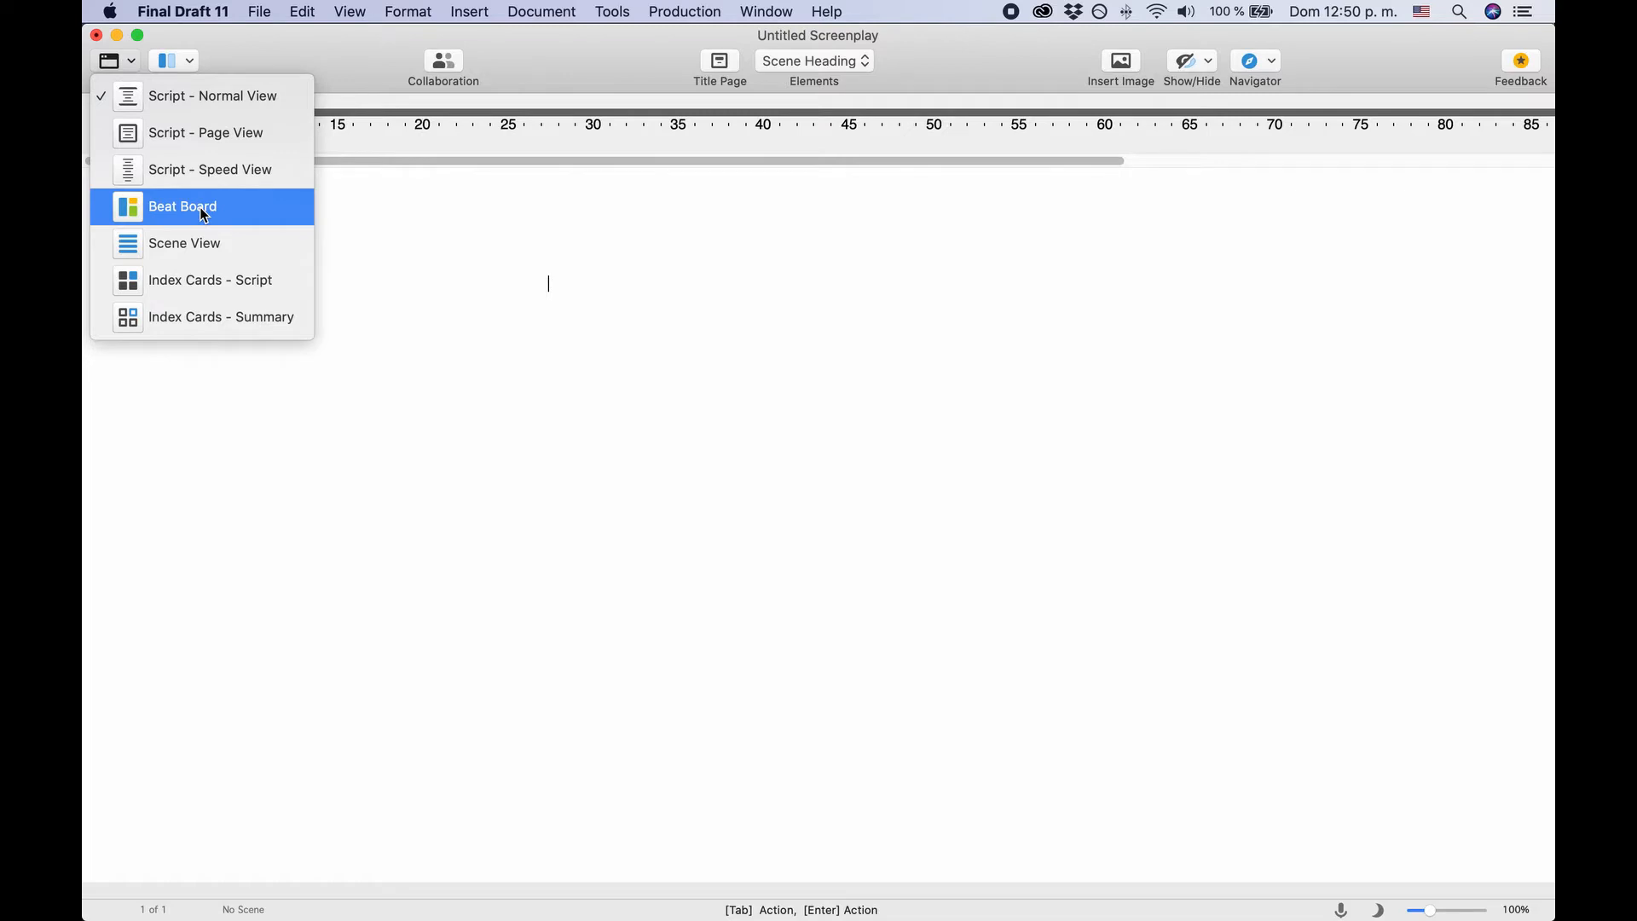
click(182, 206)
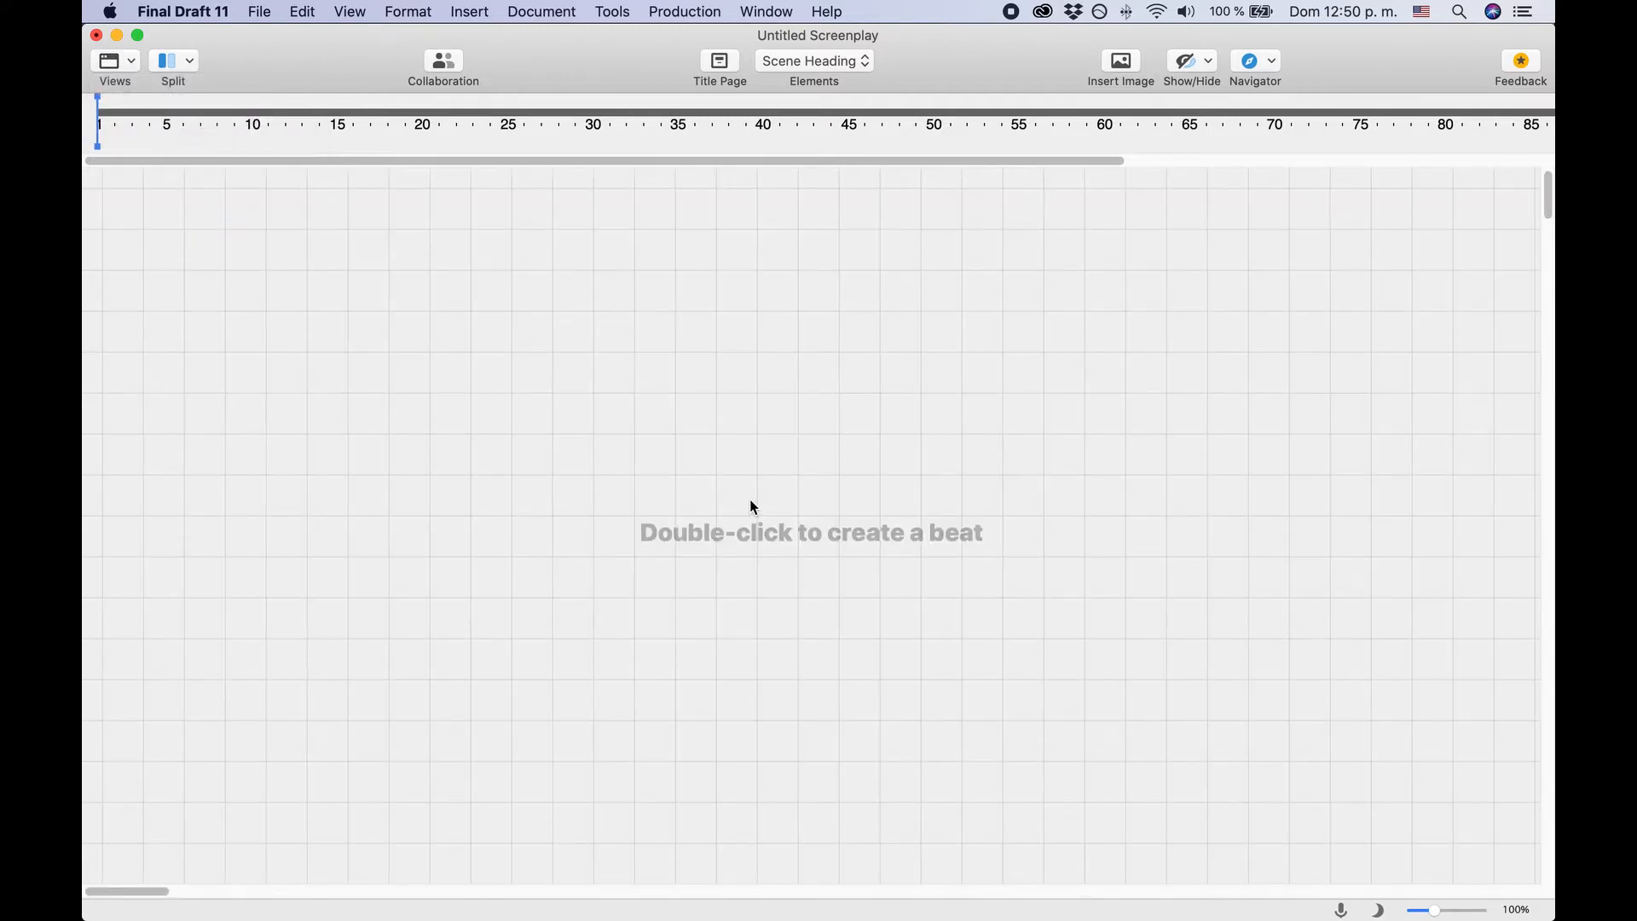
mouse_move(837, 491)
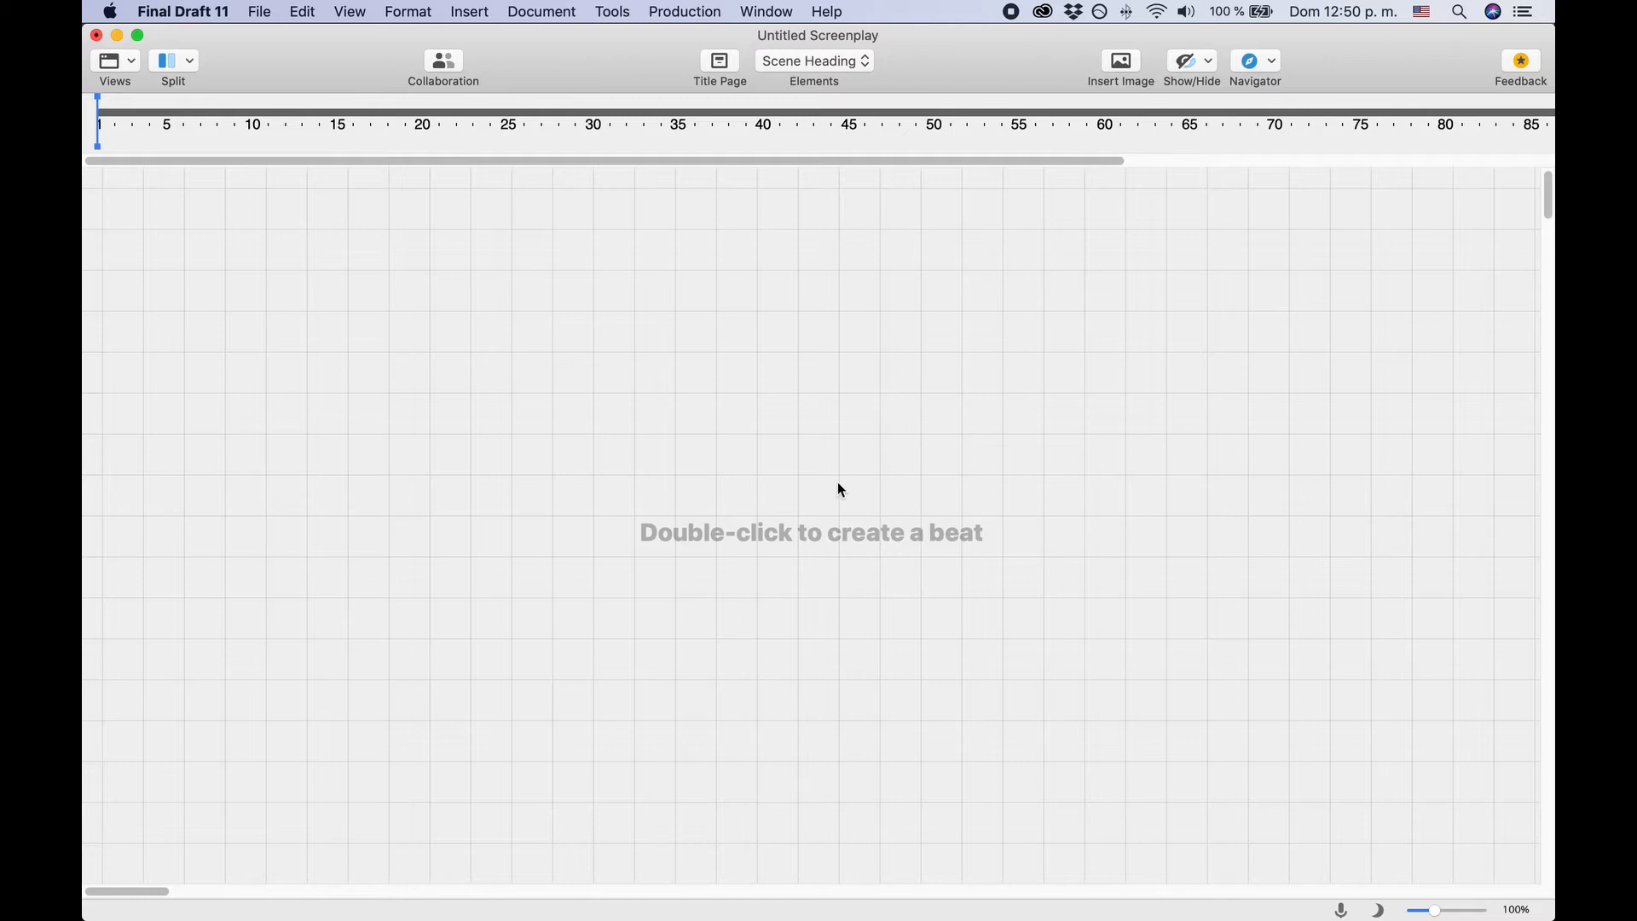
mouse_move(807, 538)
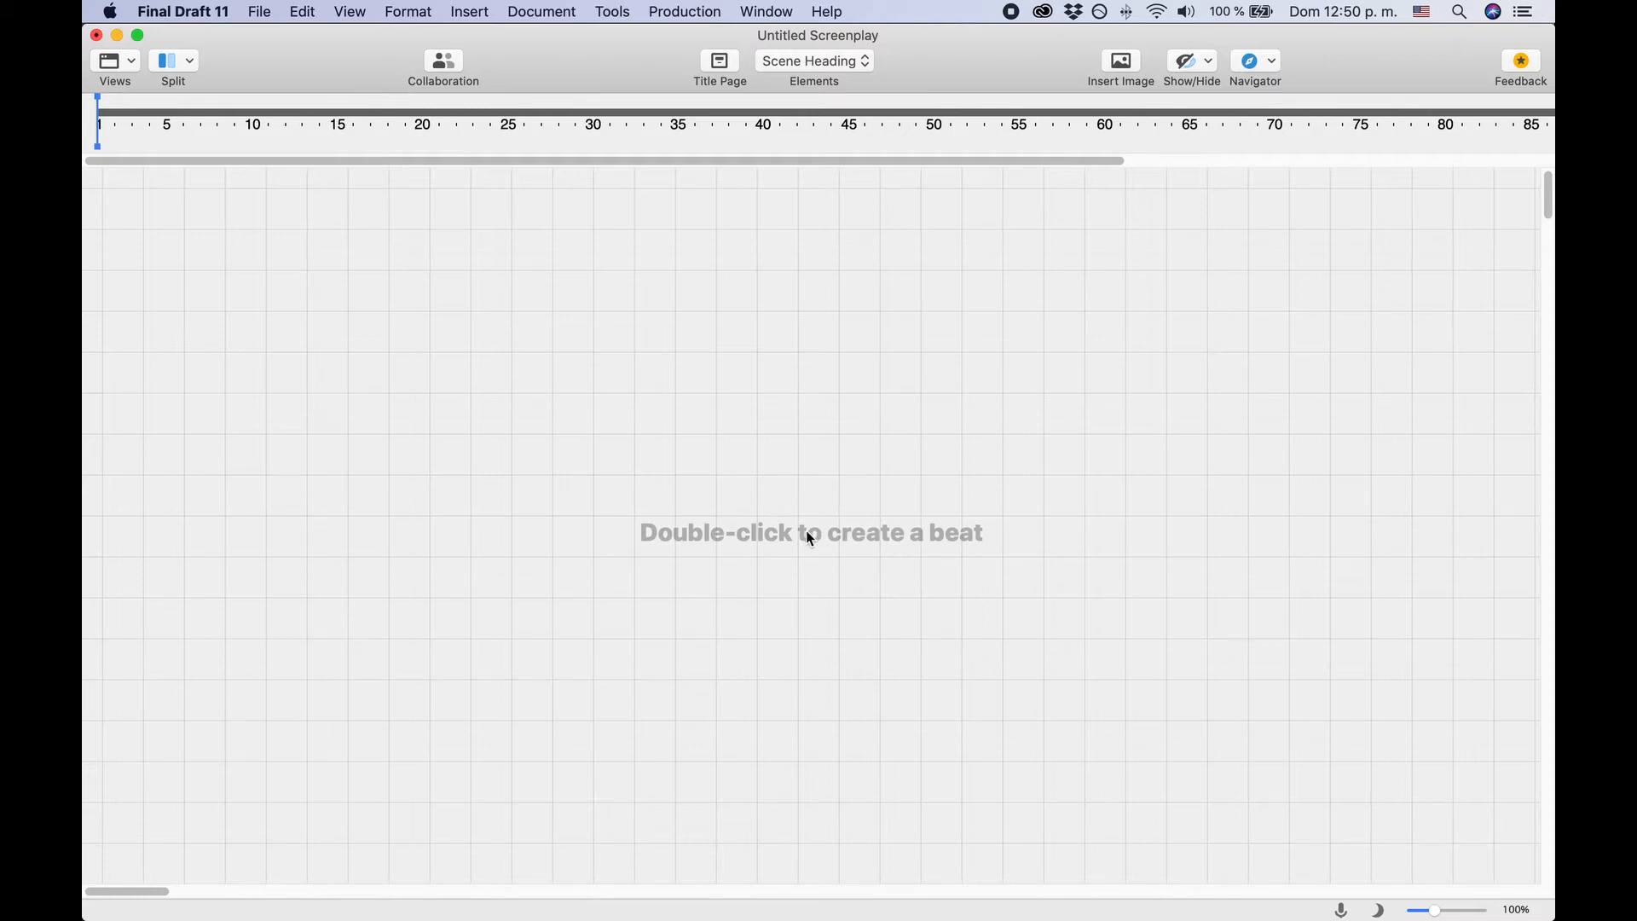
Create a beat with placeholder Title and Body and colour it Lime.
double_click(814, 512)
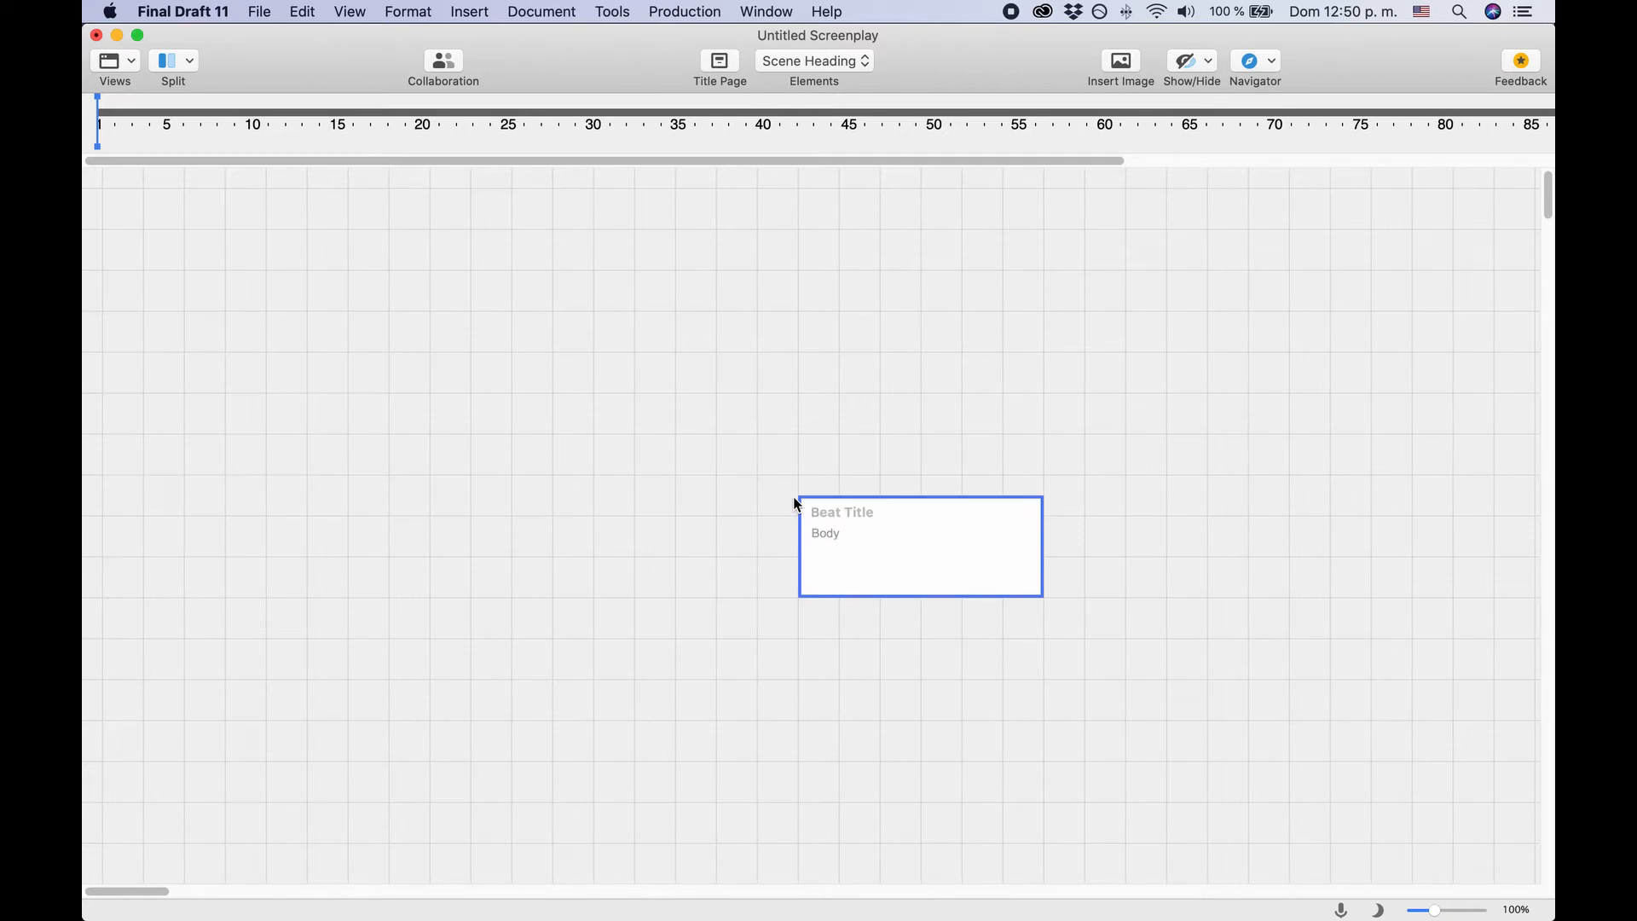
click(809, 511)
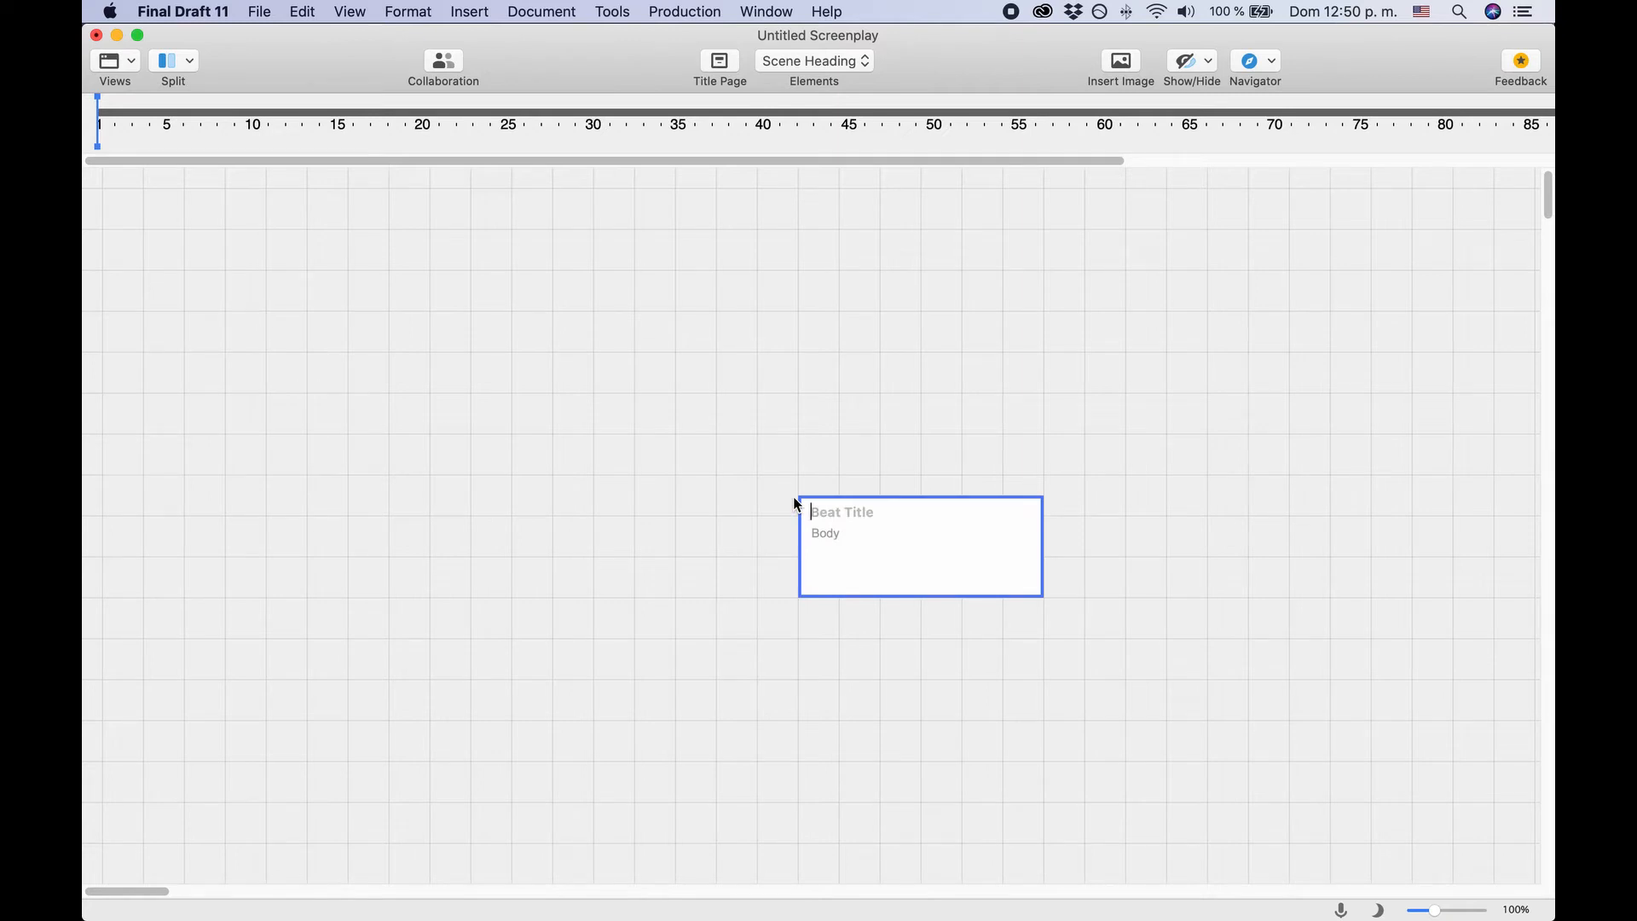
right_click(879, 520)
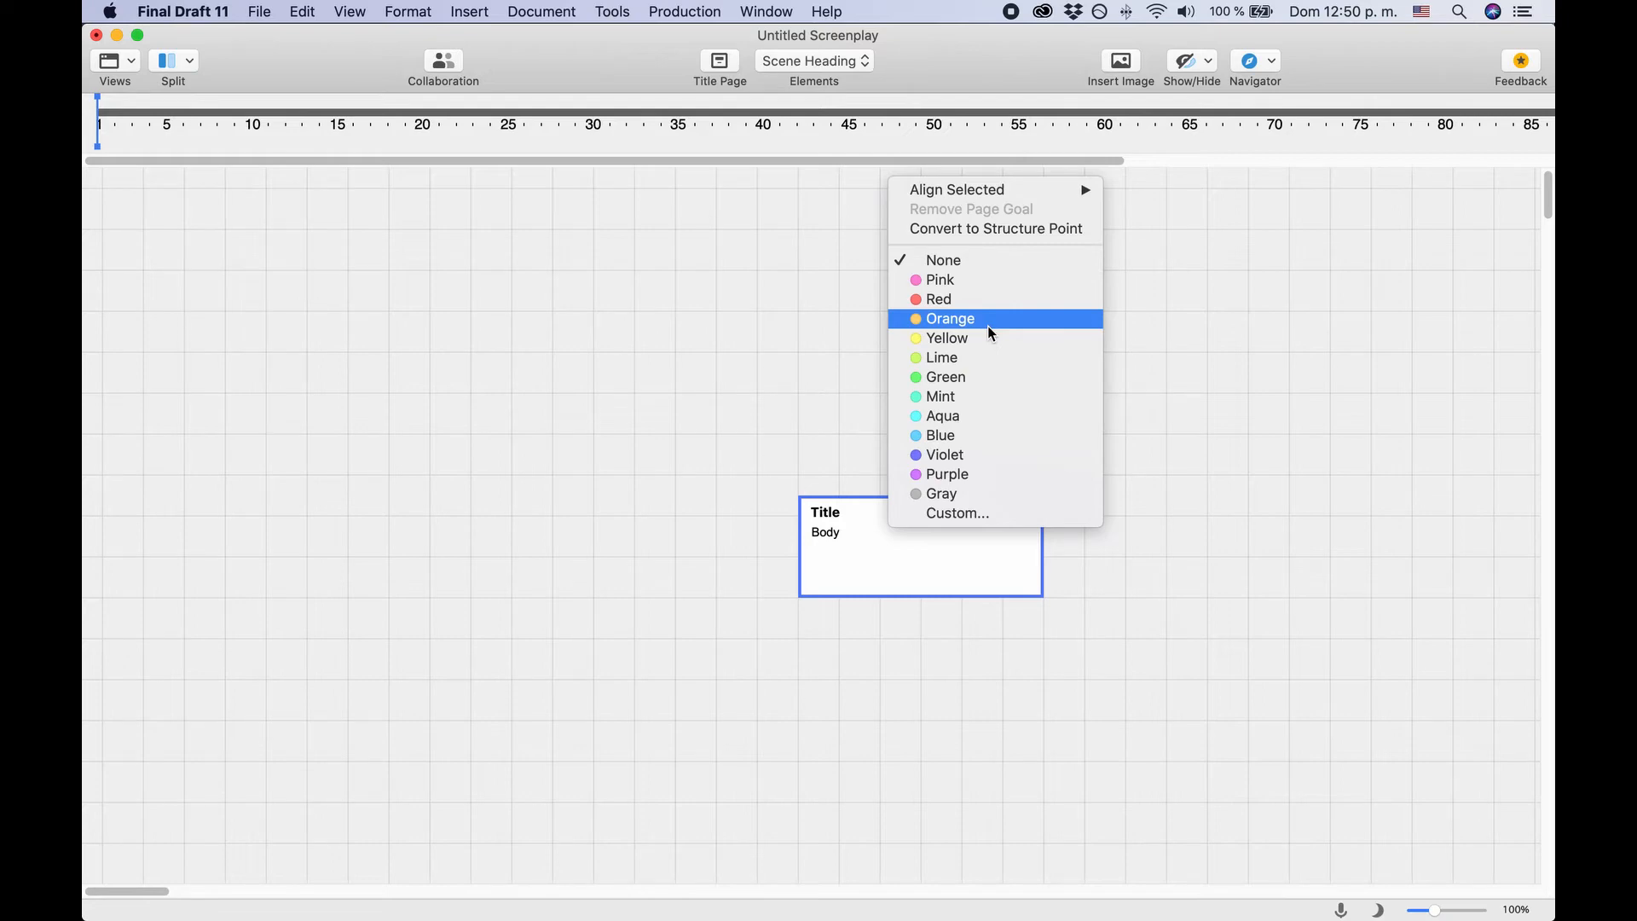
click(941, 358)
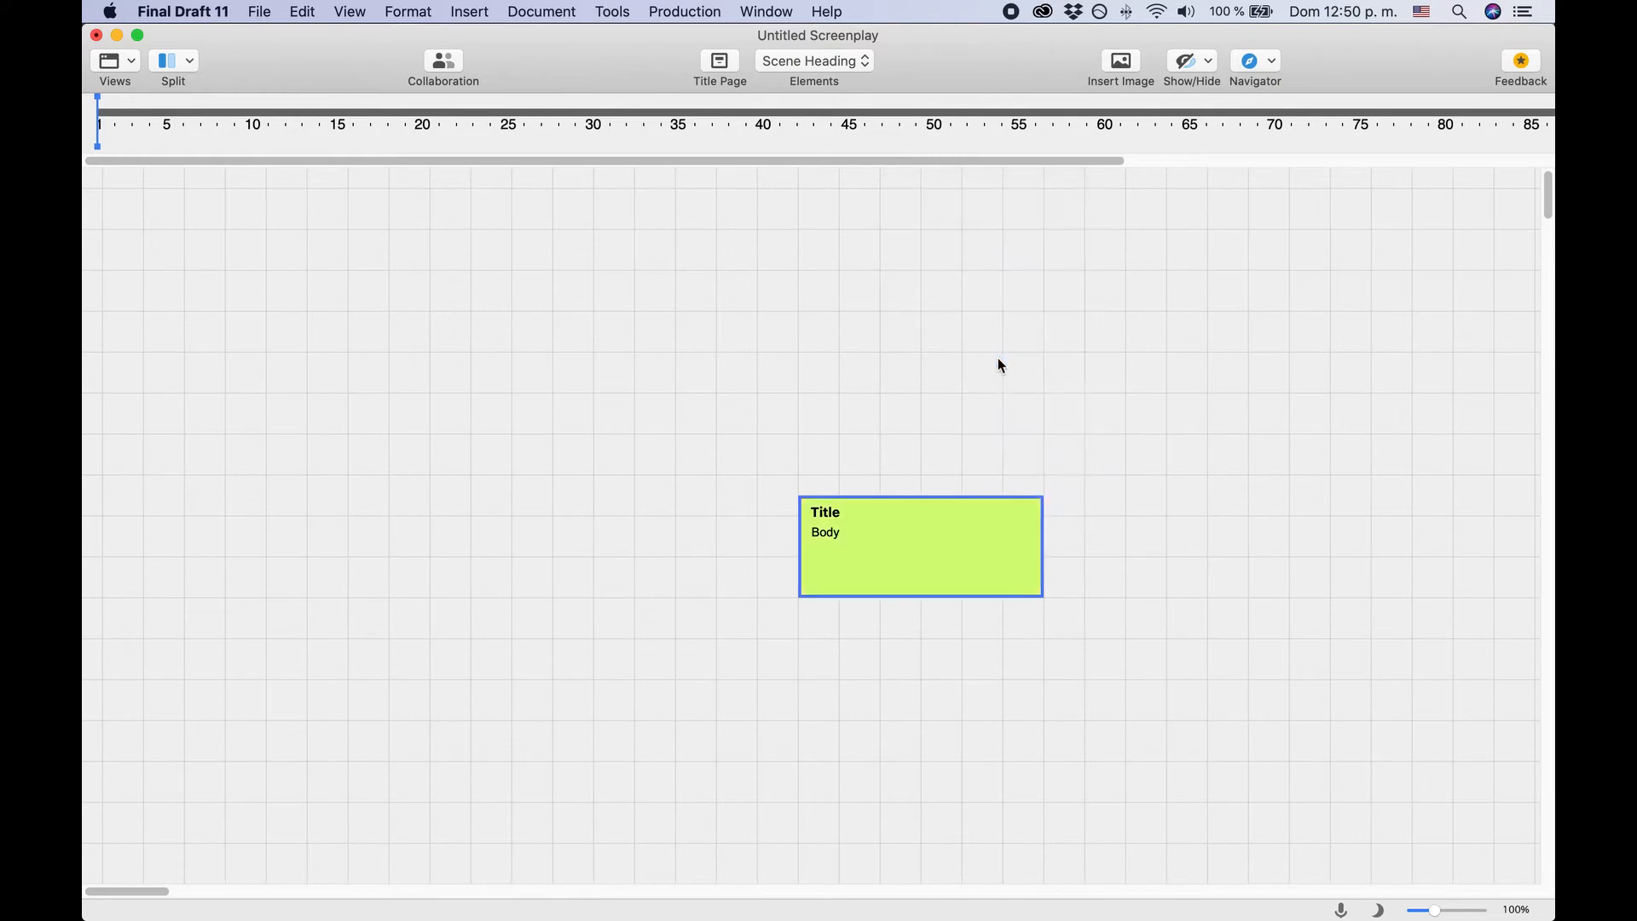
mouse_move(900, 551)
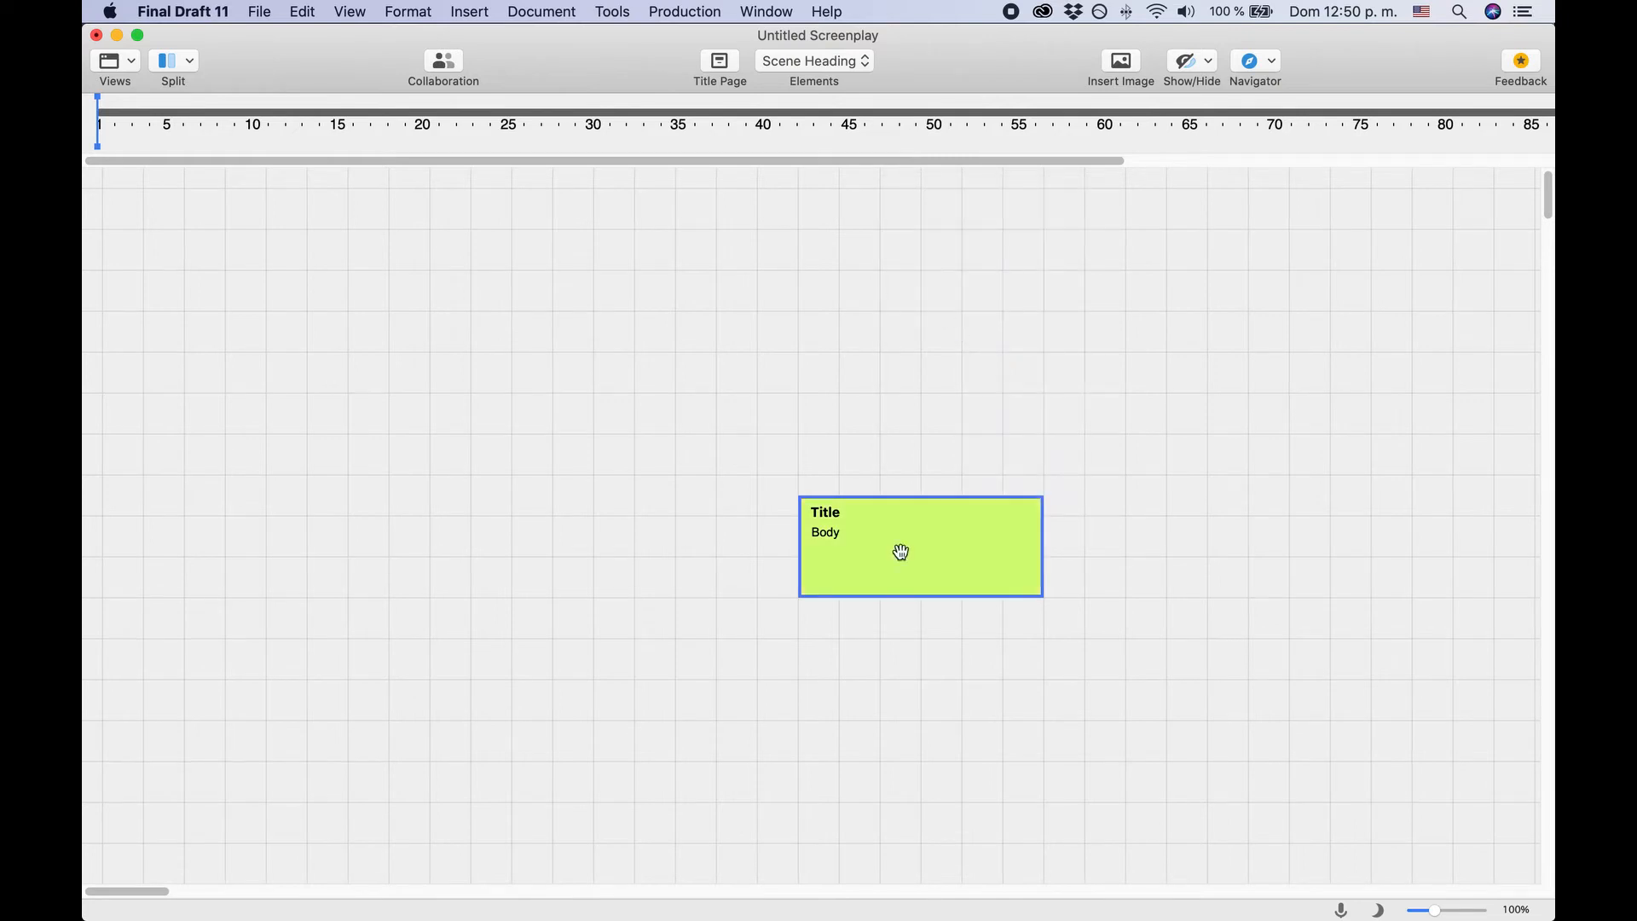
mouse_move(1108, 136)
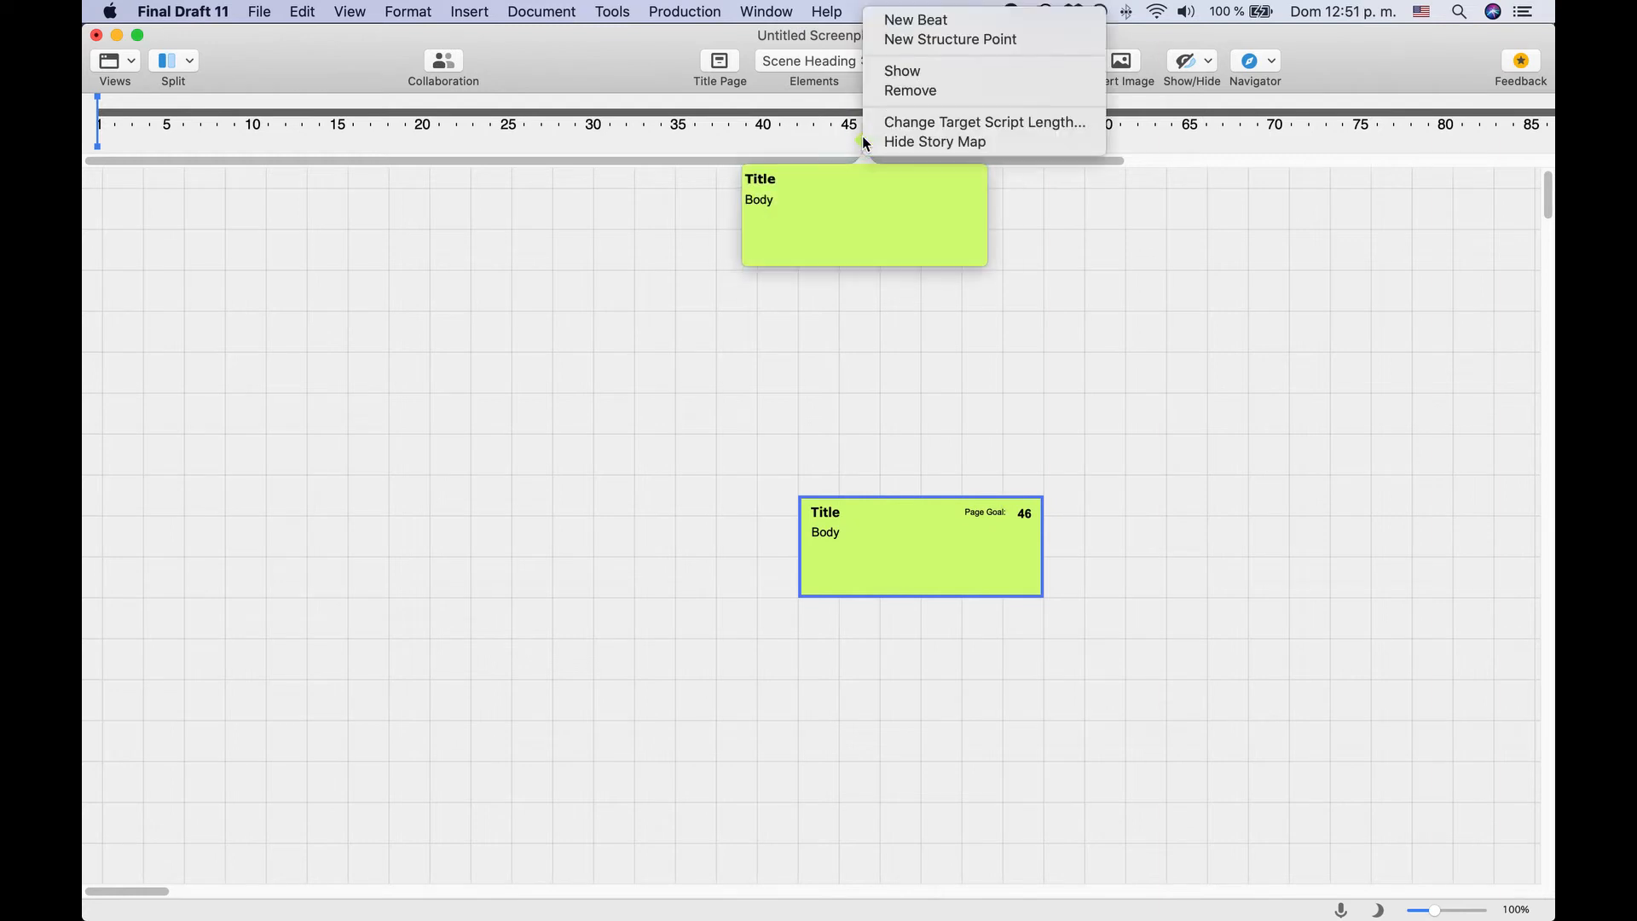
mouse_move(916, 92)
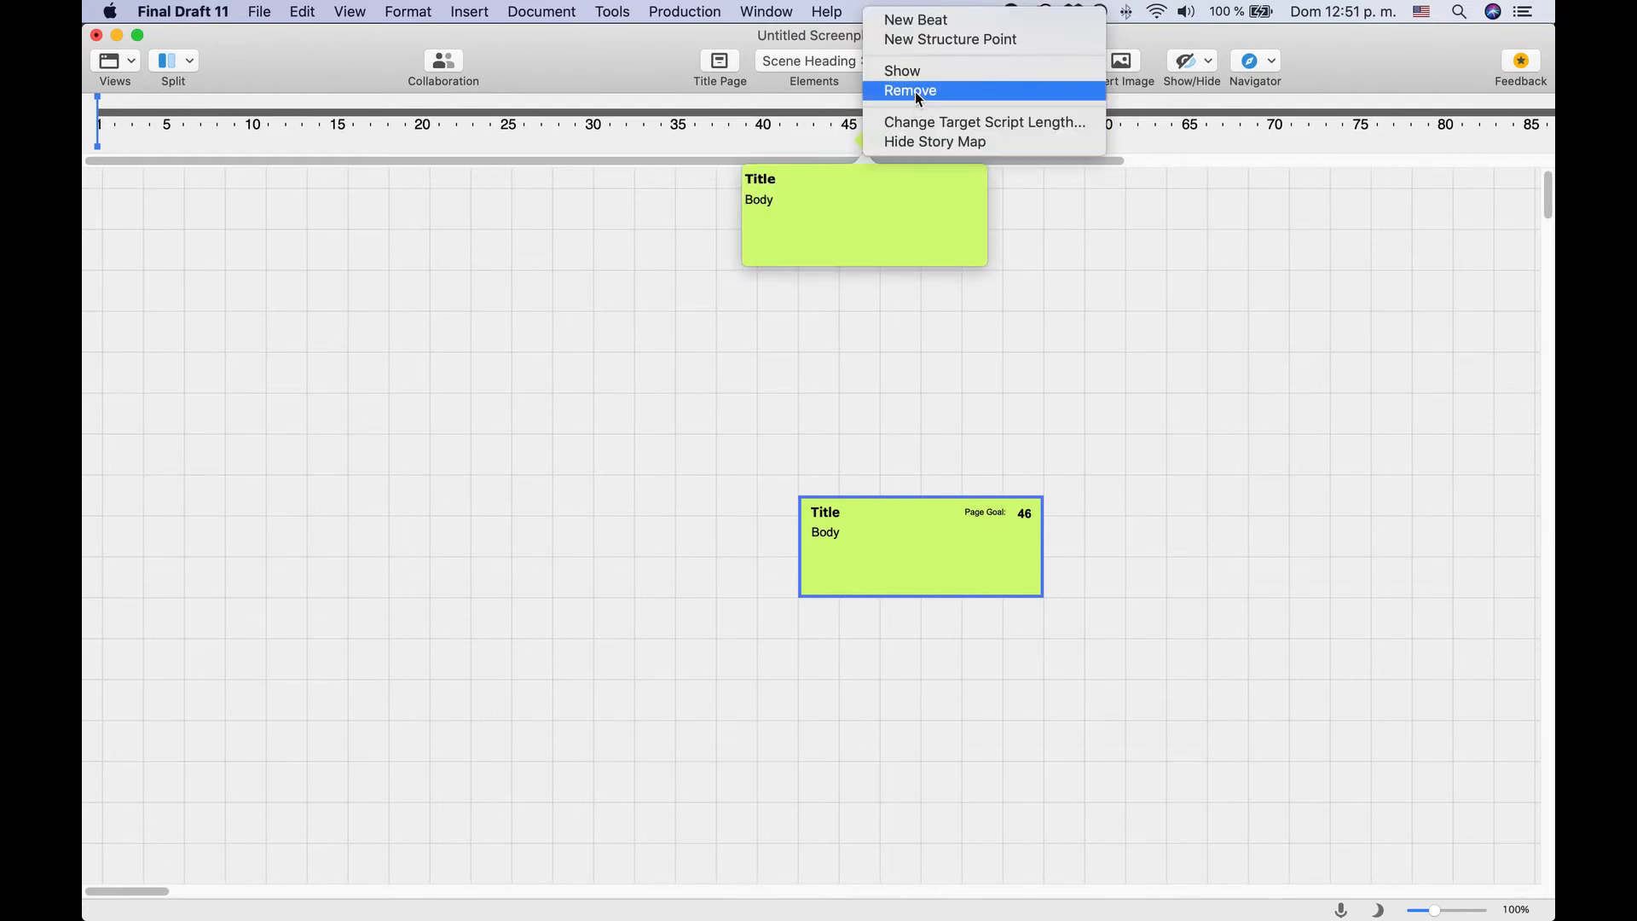
mouse_move(1195, 405)
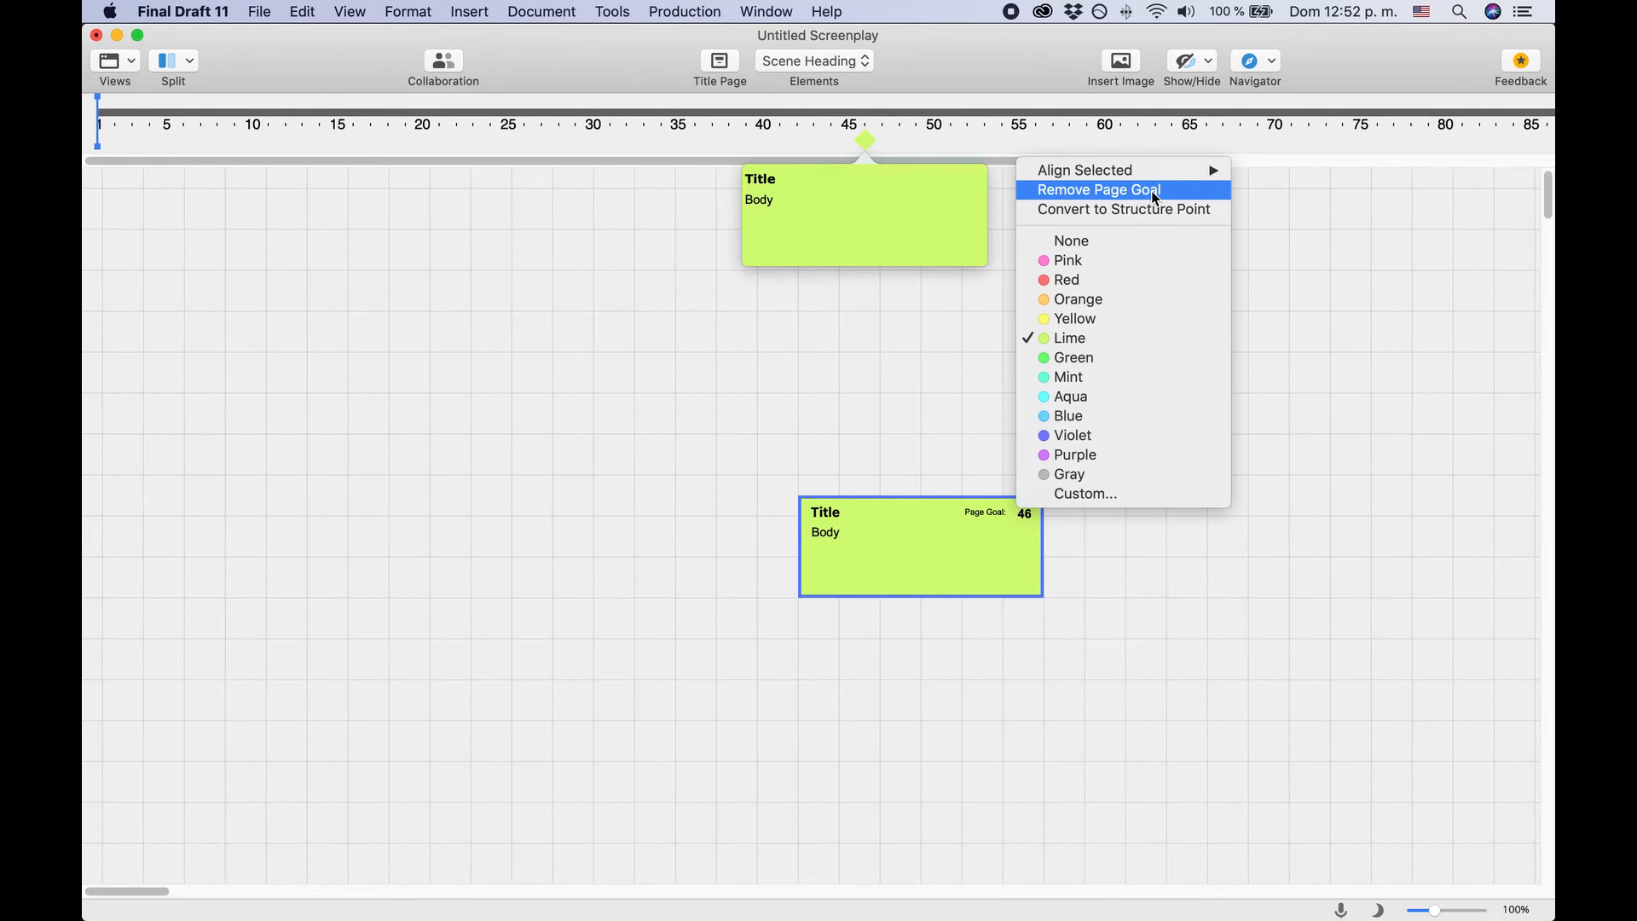
Dismiss the lime beat's options menu without changing anything.
click(1093, 190)
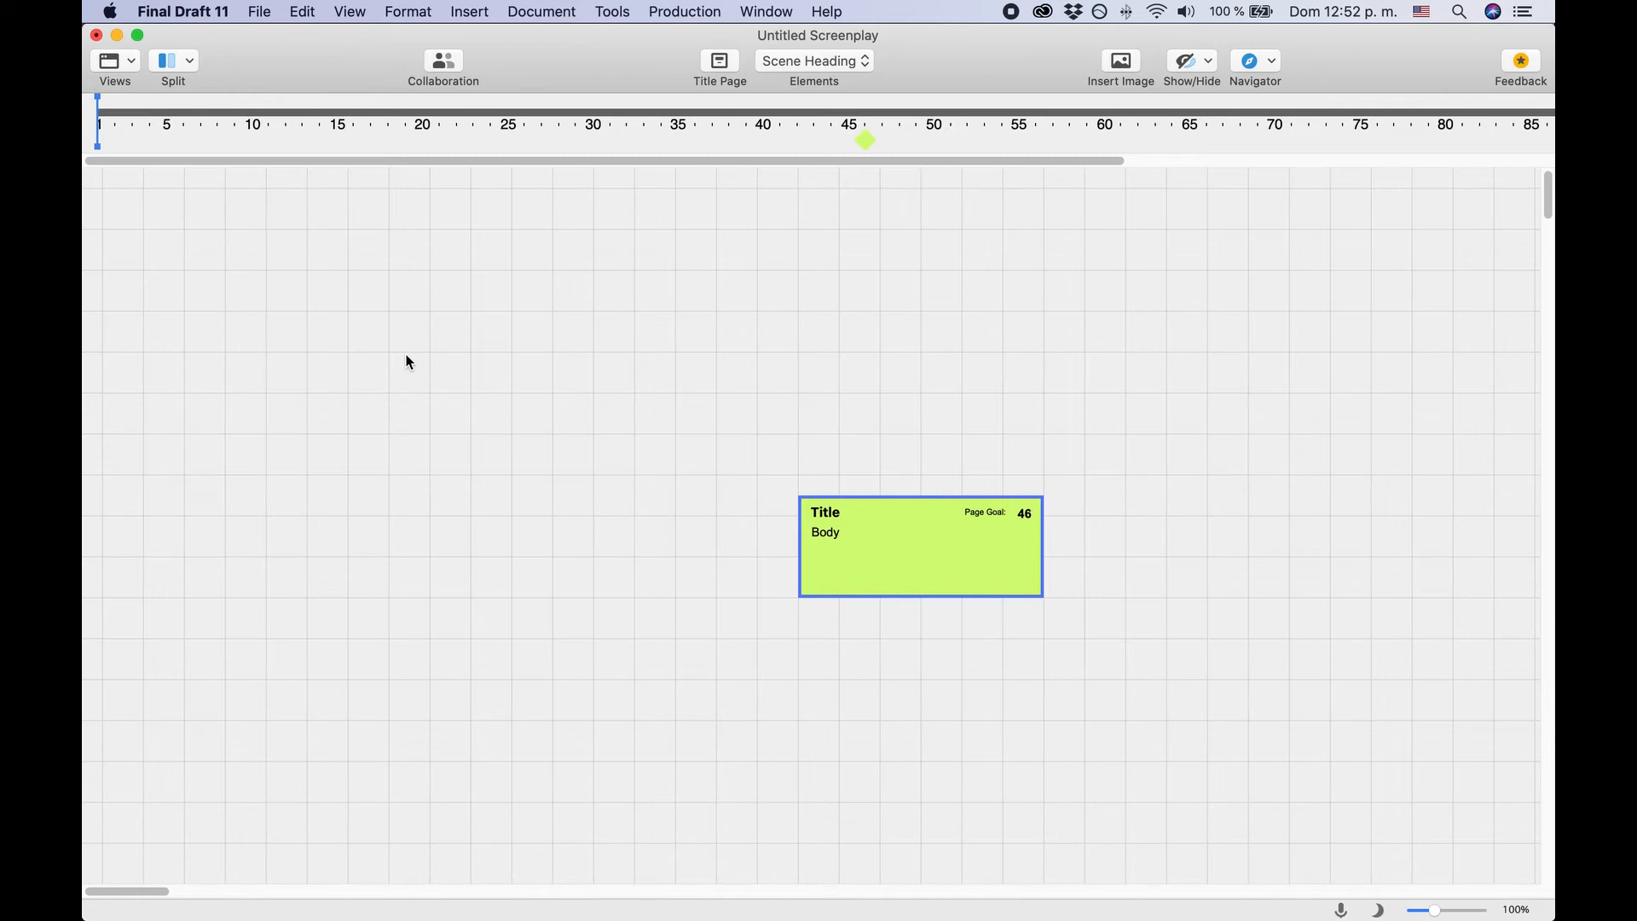
Pick an option from the board's context menu, keeping the lime beat's page goal at 46.
right_click(407, 361)
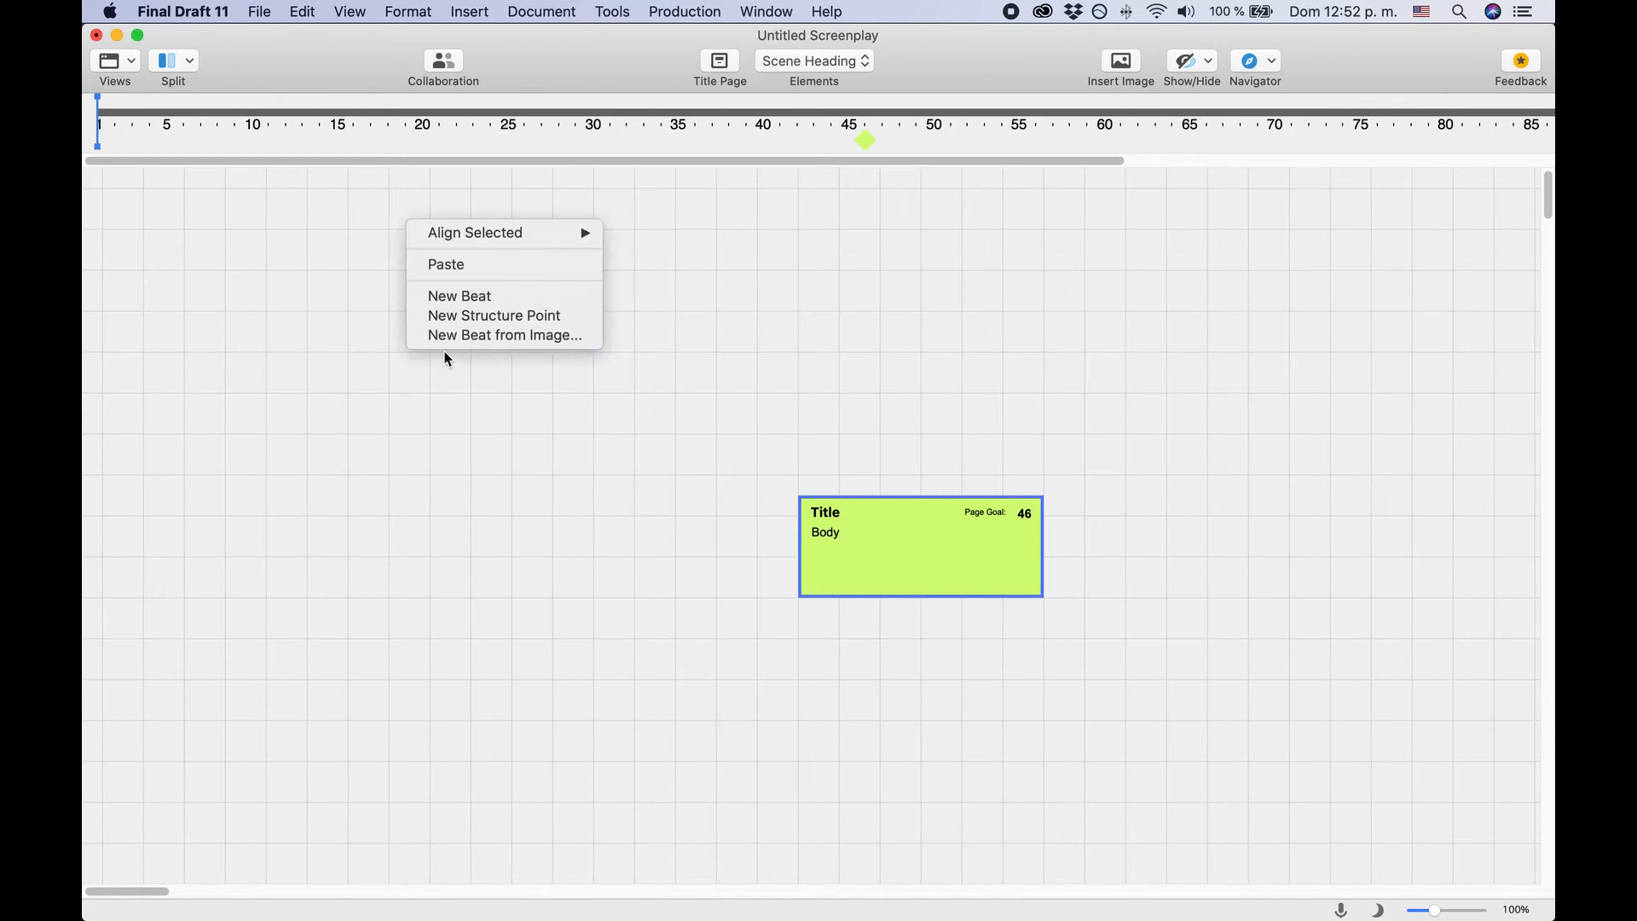
mouse_move(504, 335)
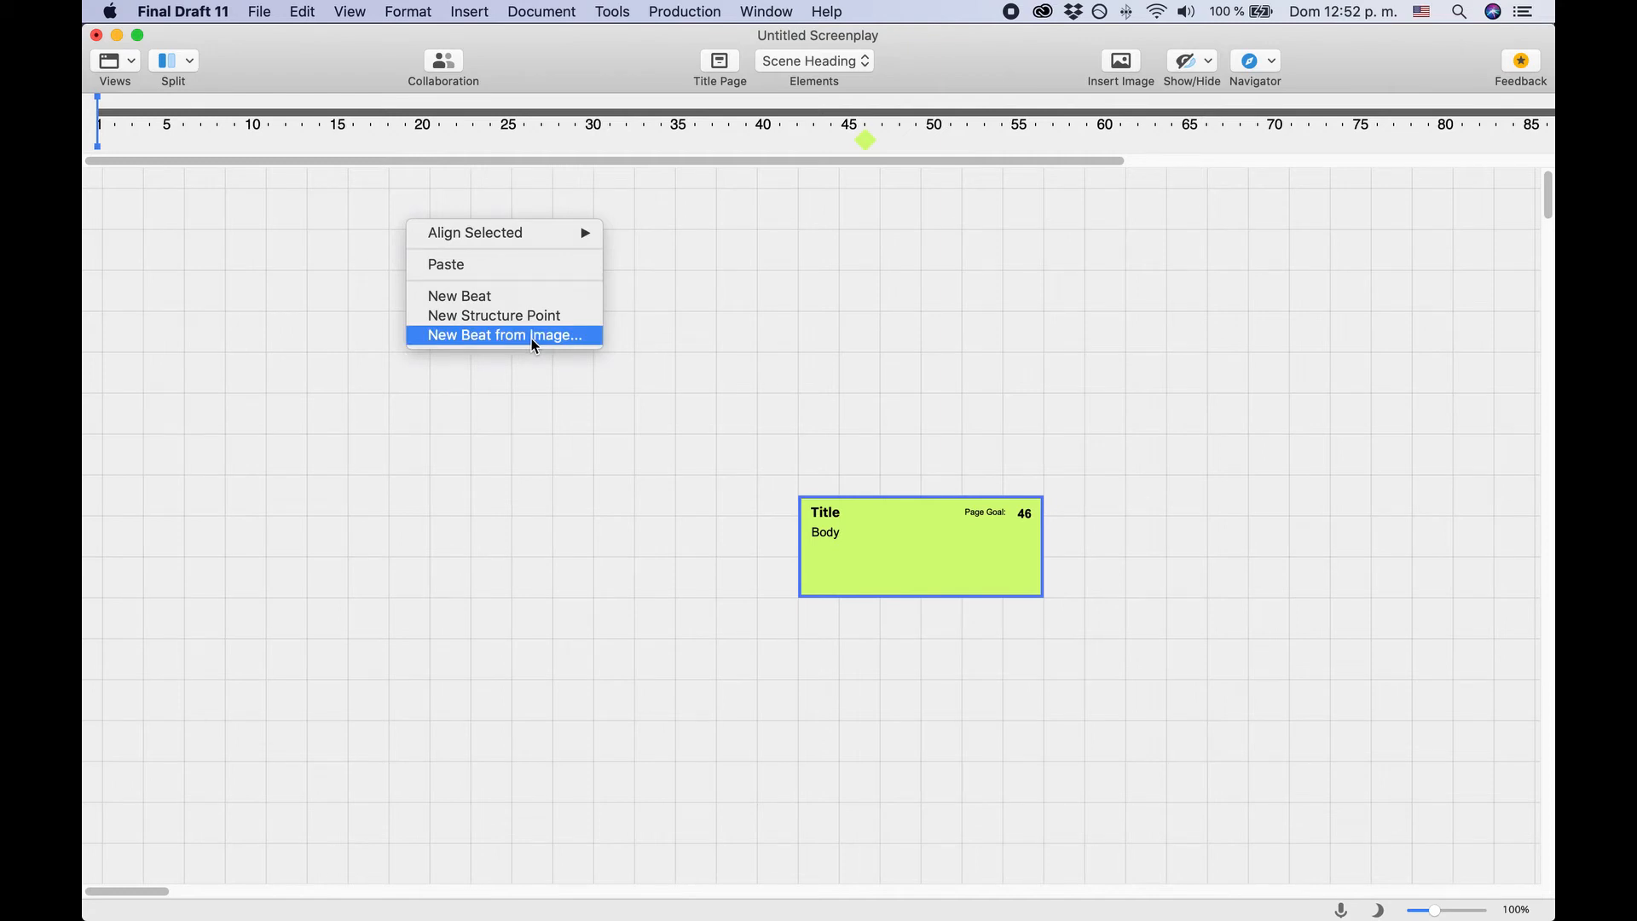
click(532, 342)
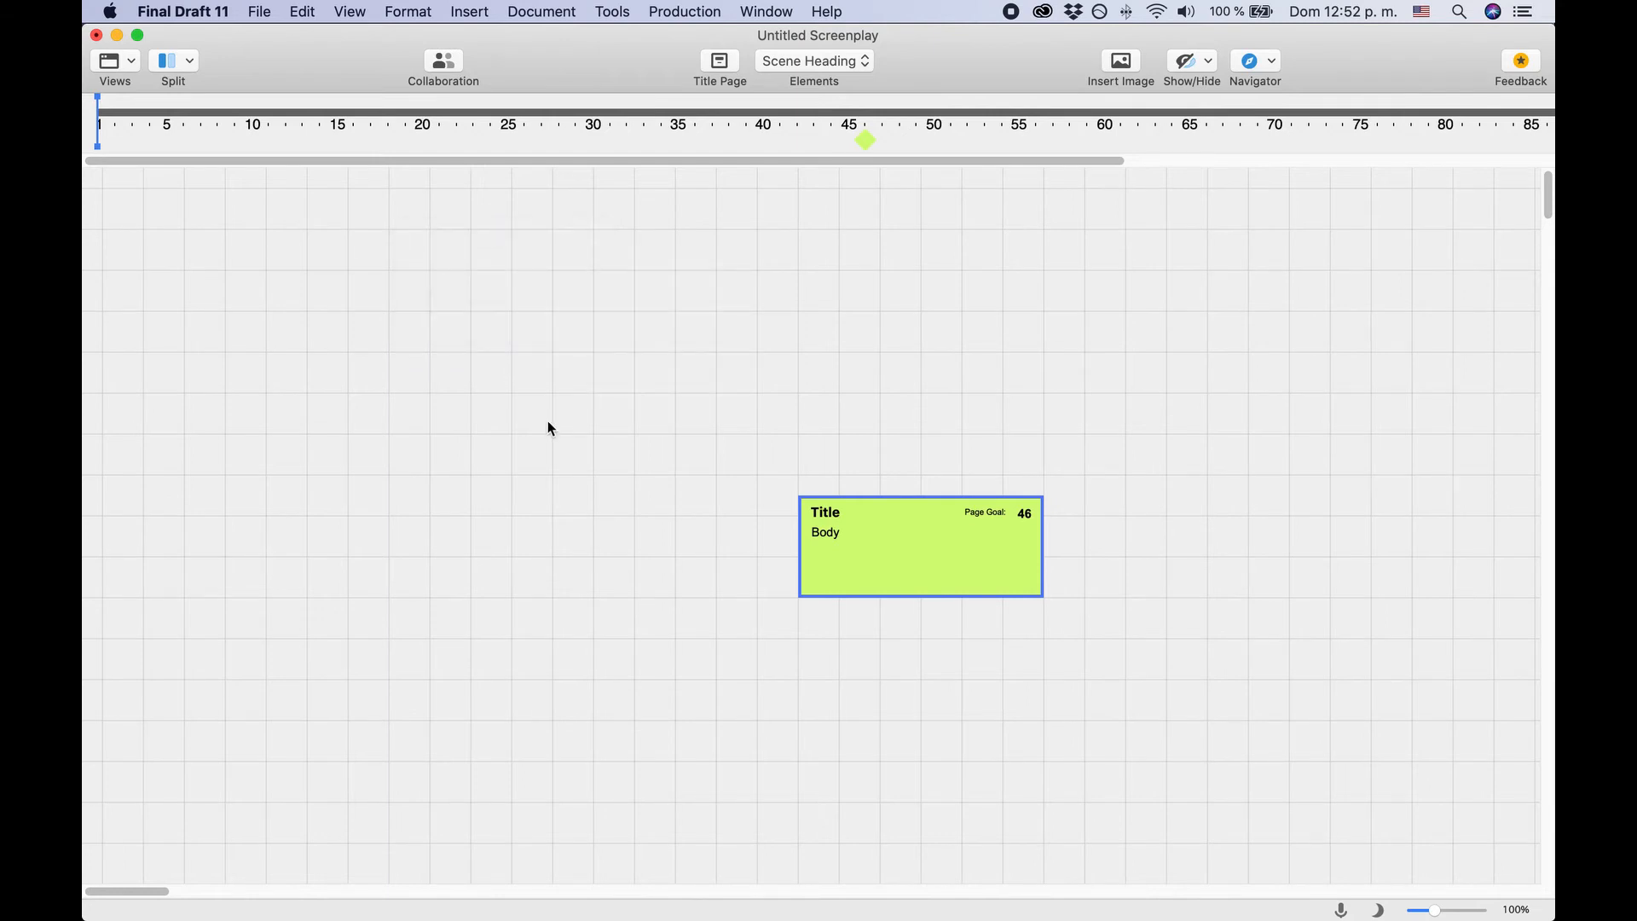
Add a new structure point card and colour it Orange.
right_click(535, 407)
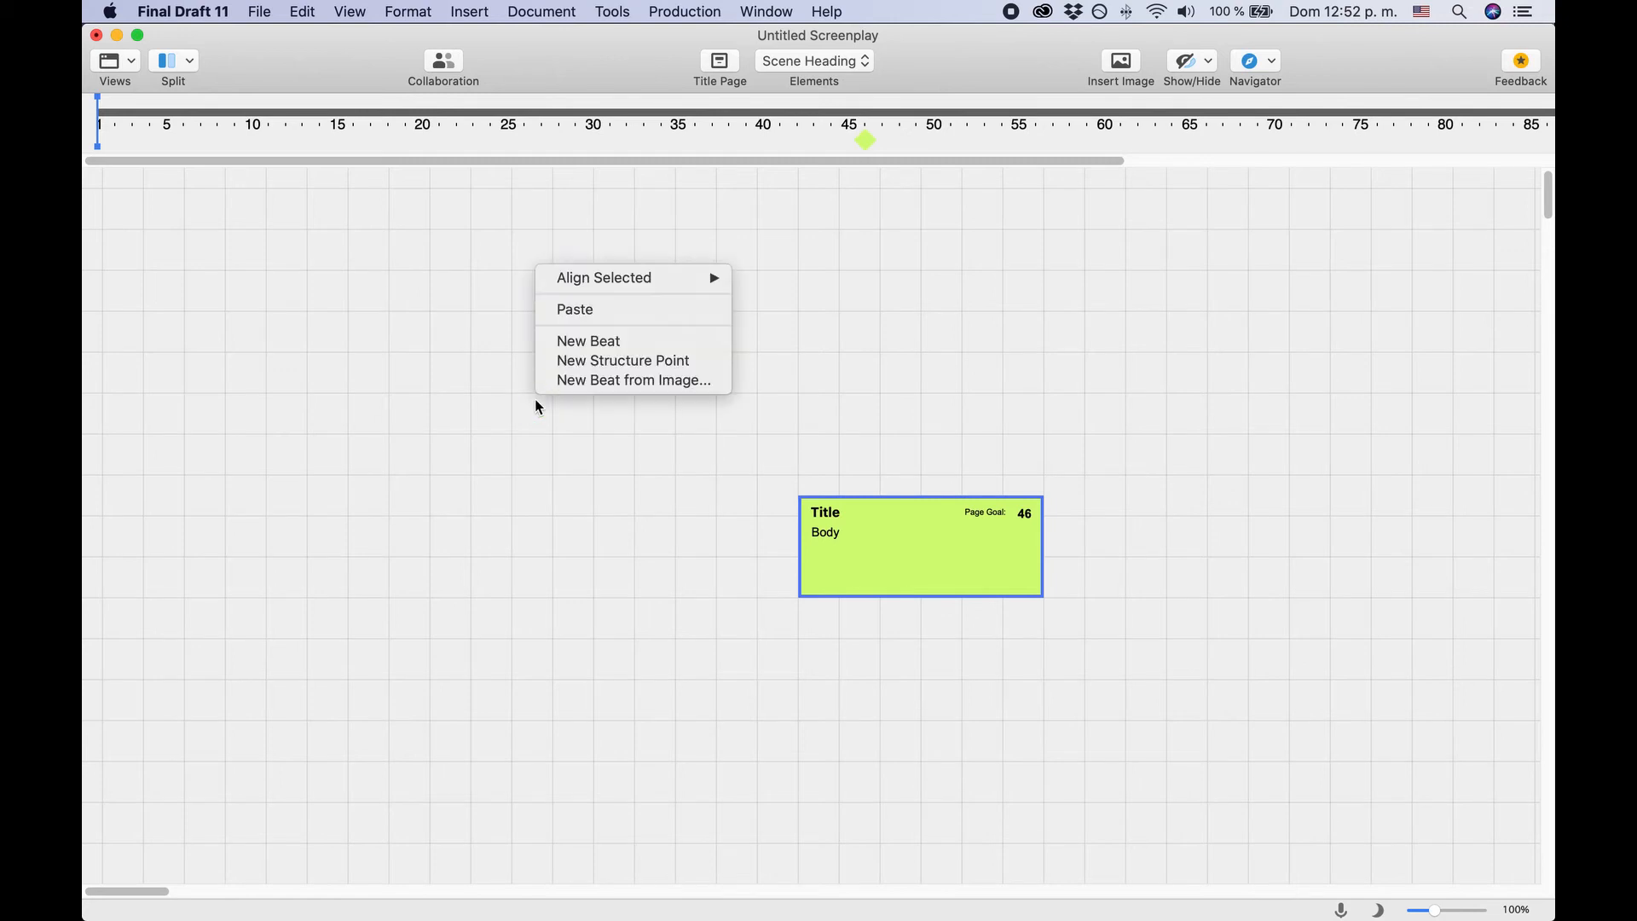
mouse_move(623, 360)
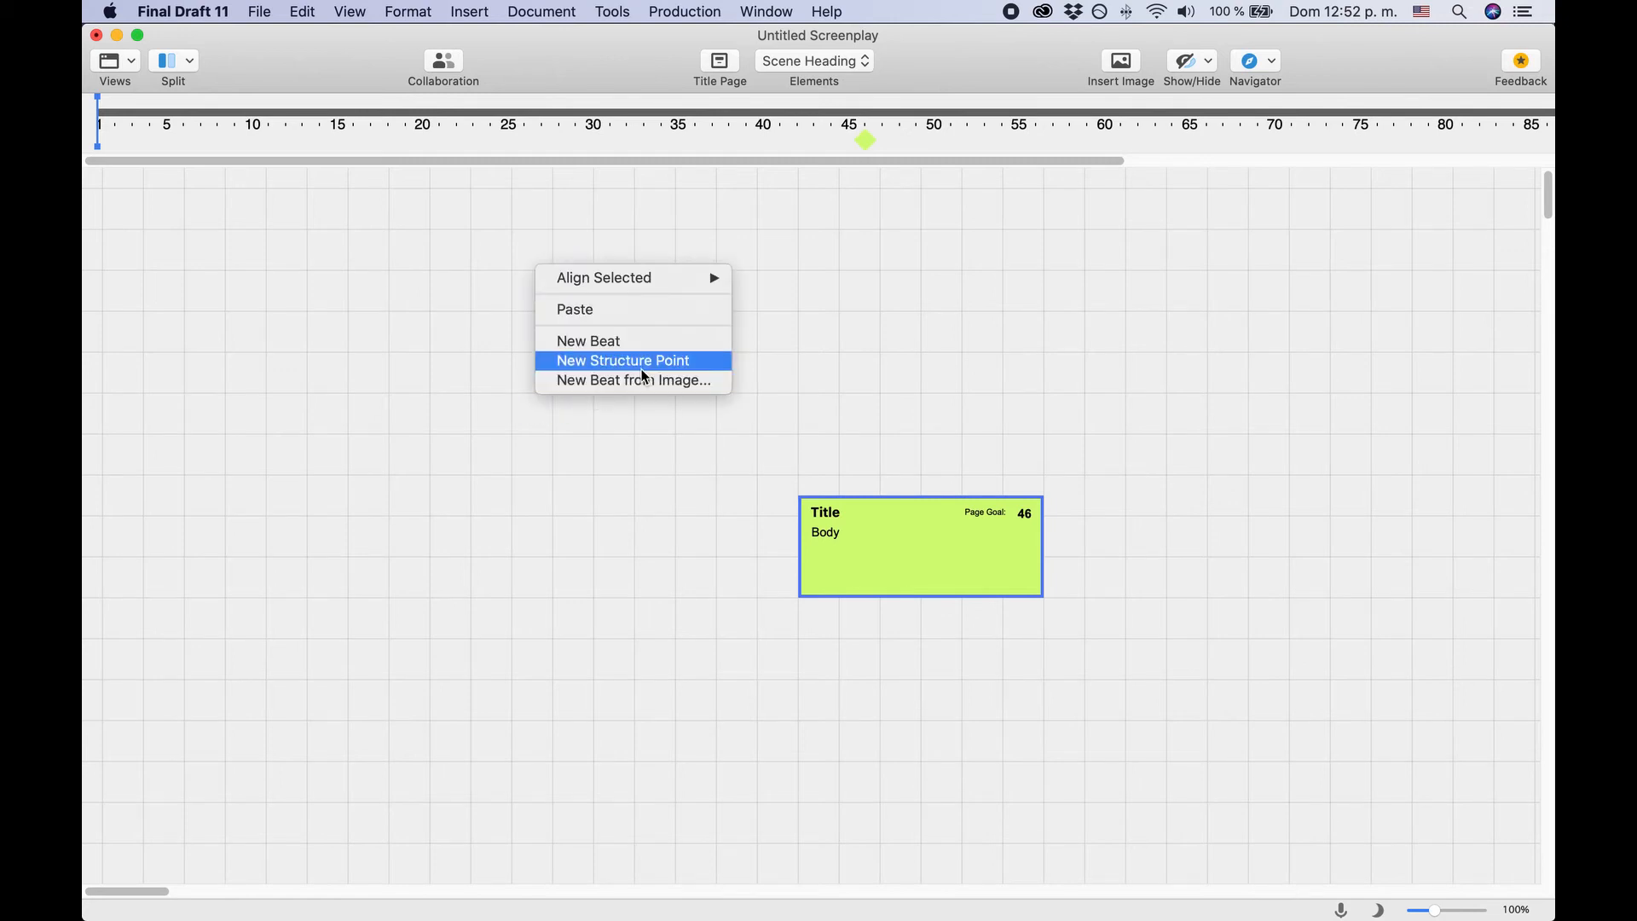
click(622, 359)
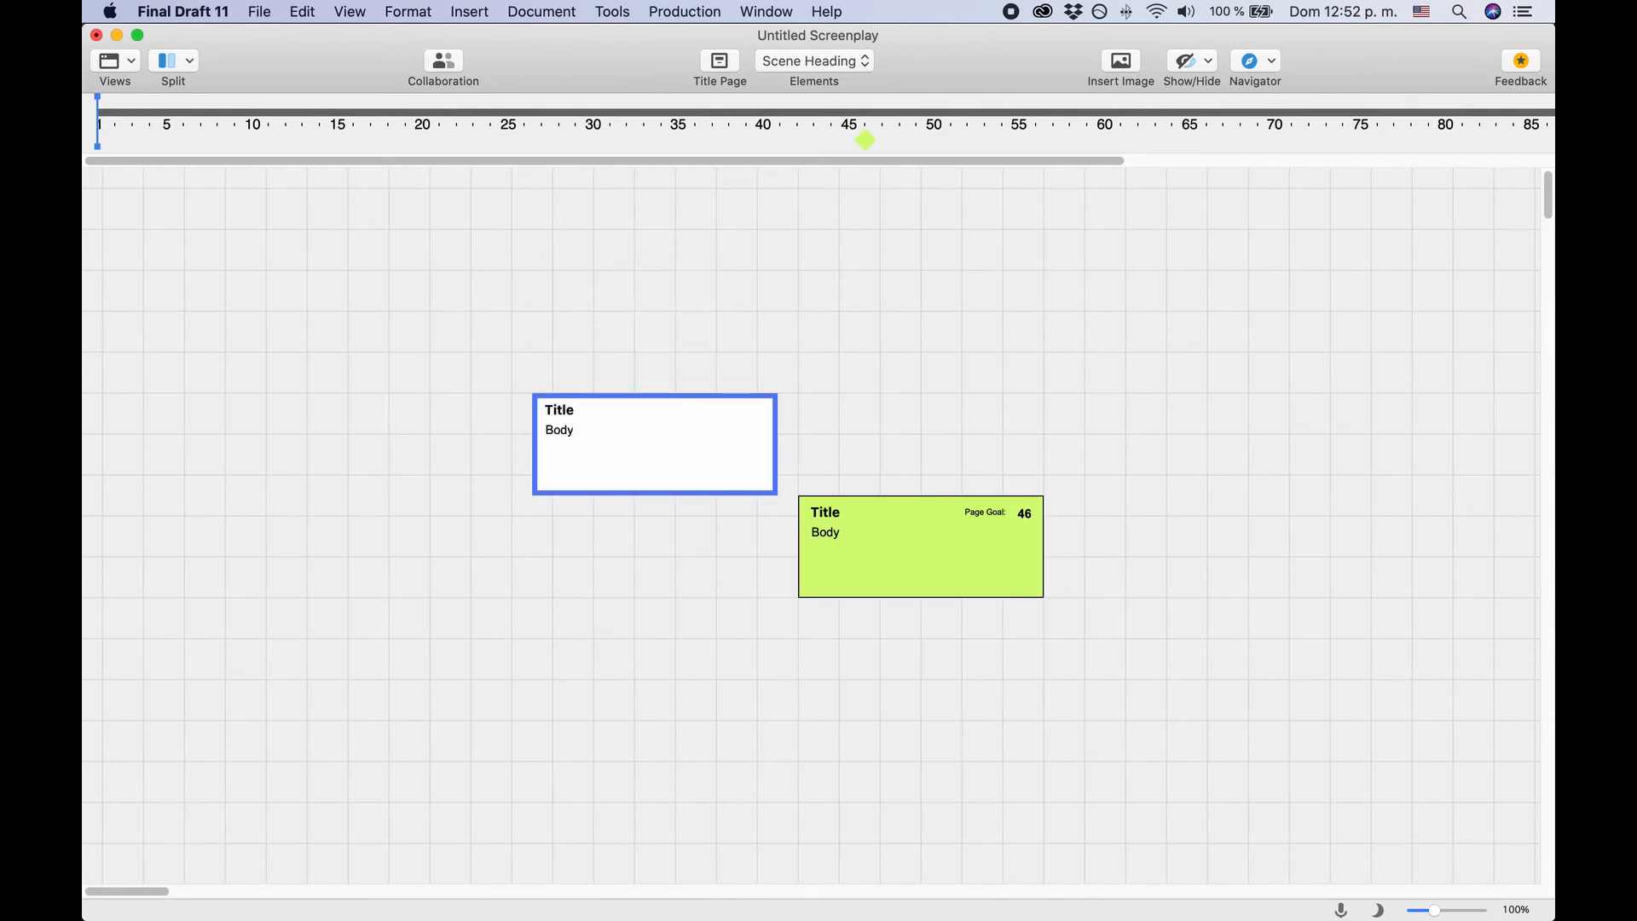
right_click(654, 443)
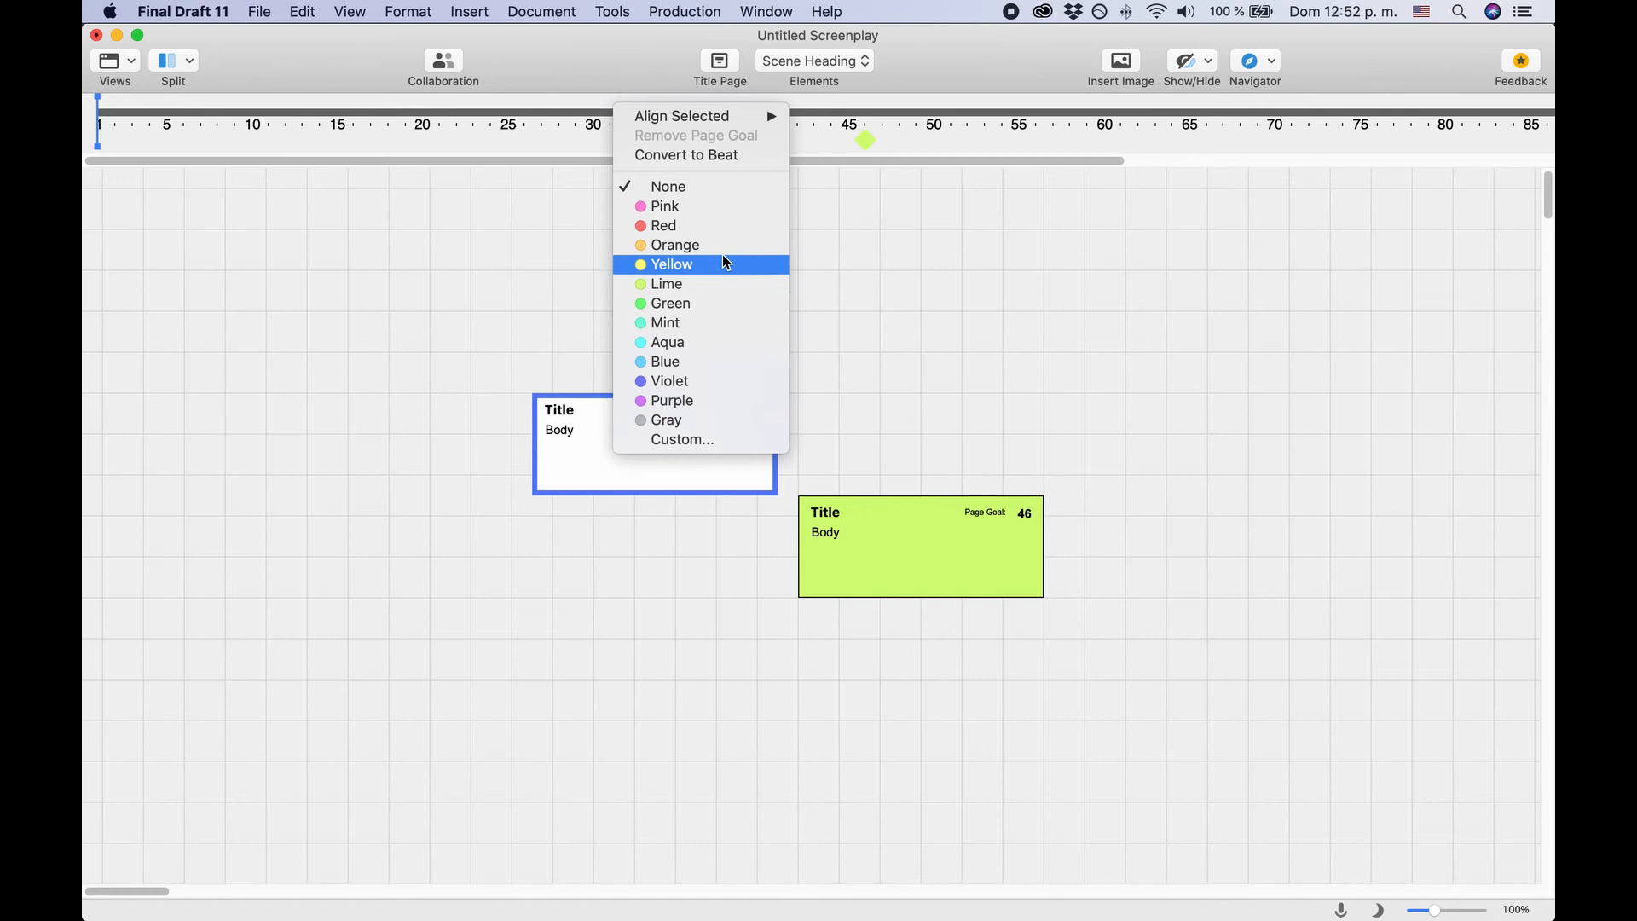
click(674, 245)
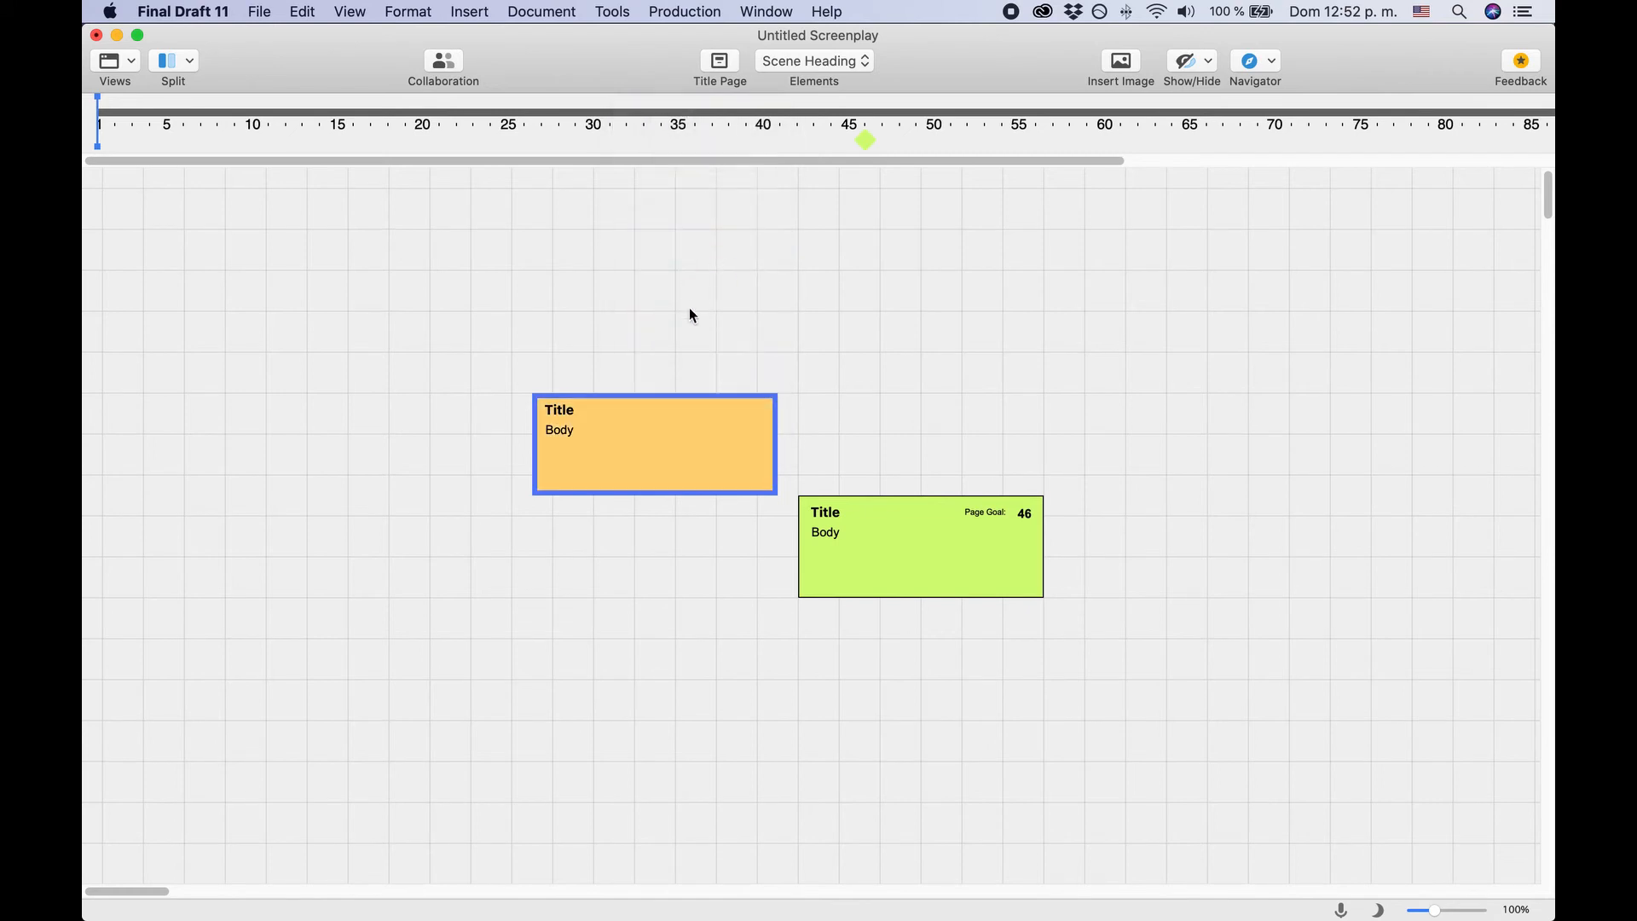
mouse_move(647, 310)
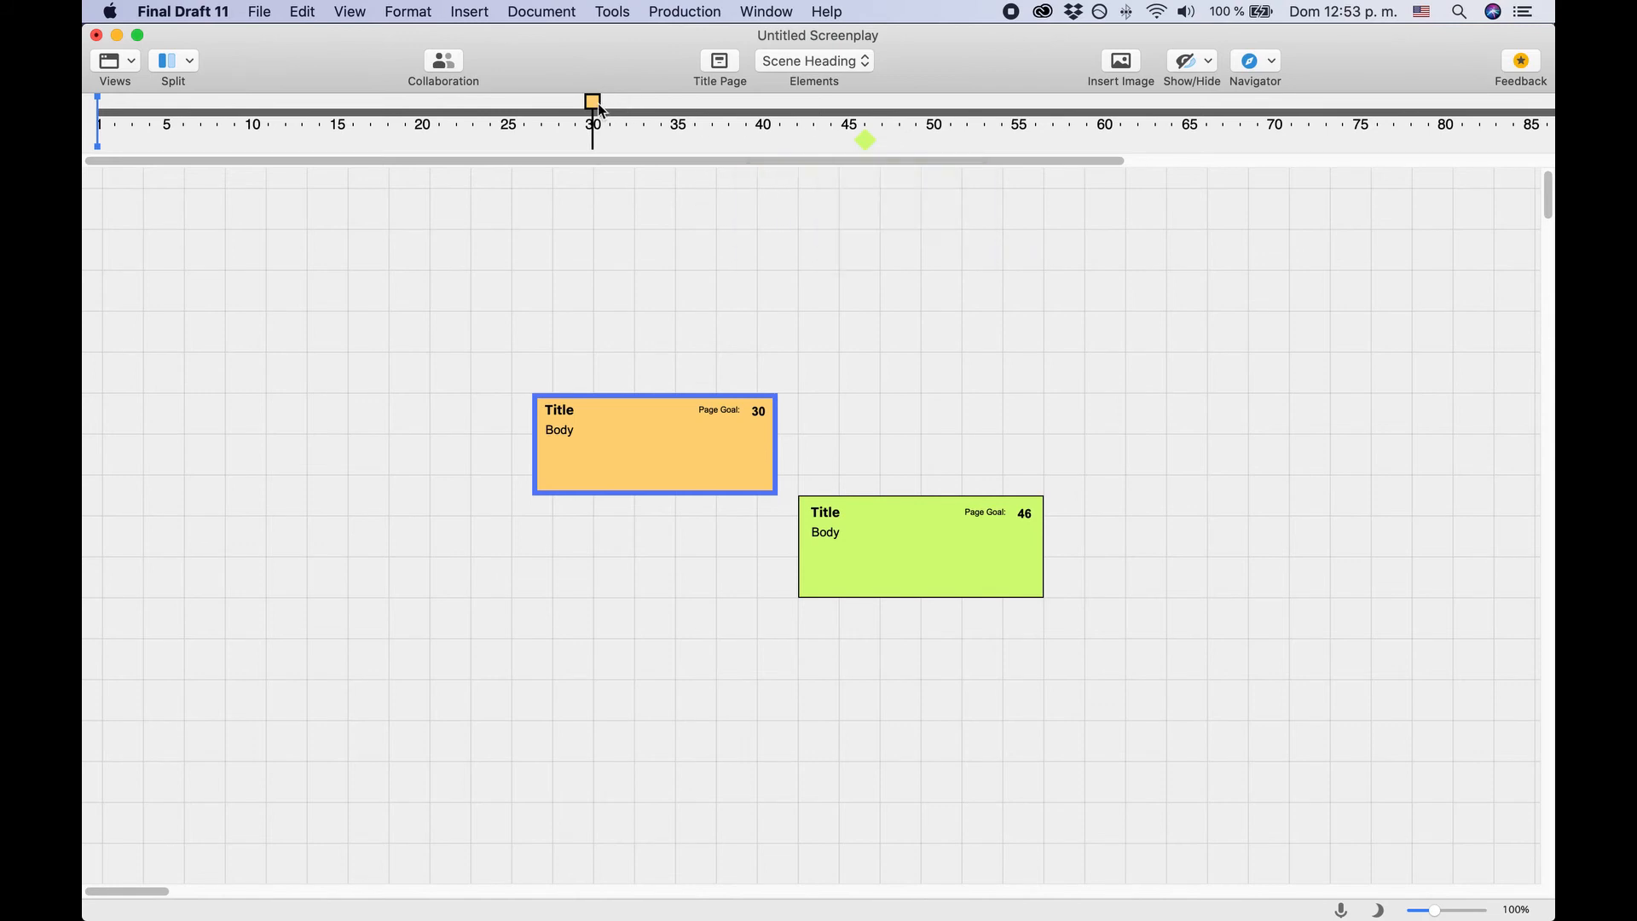
mouse_move(647, 190)
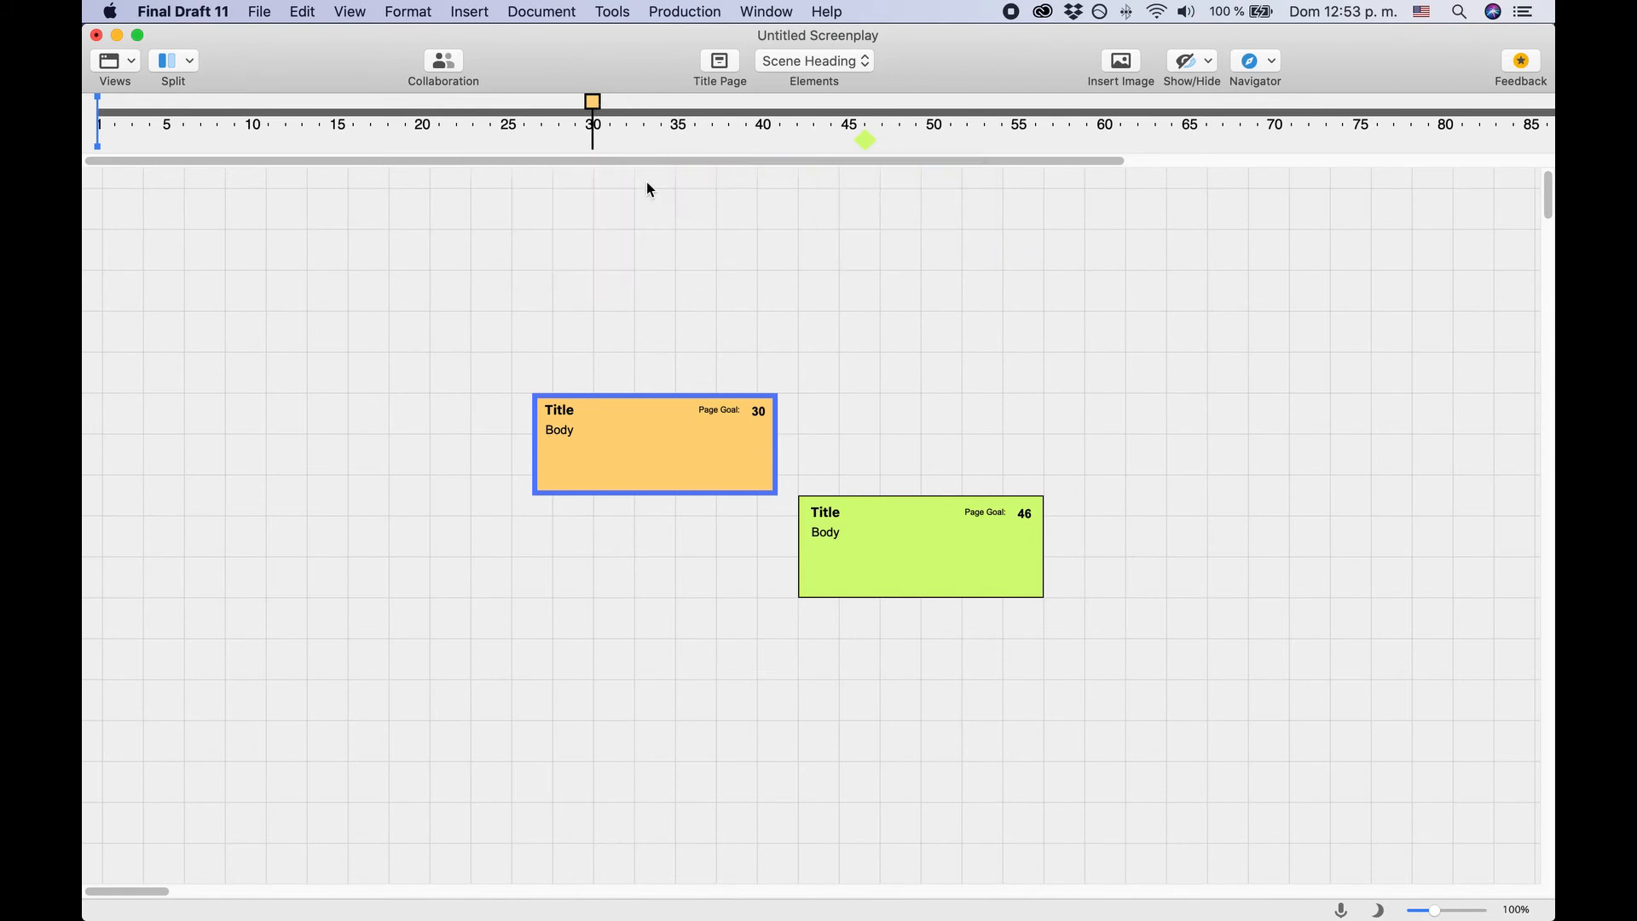
mouse_move(661, 177)
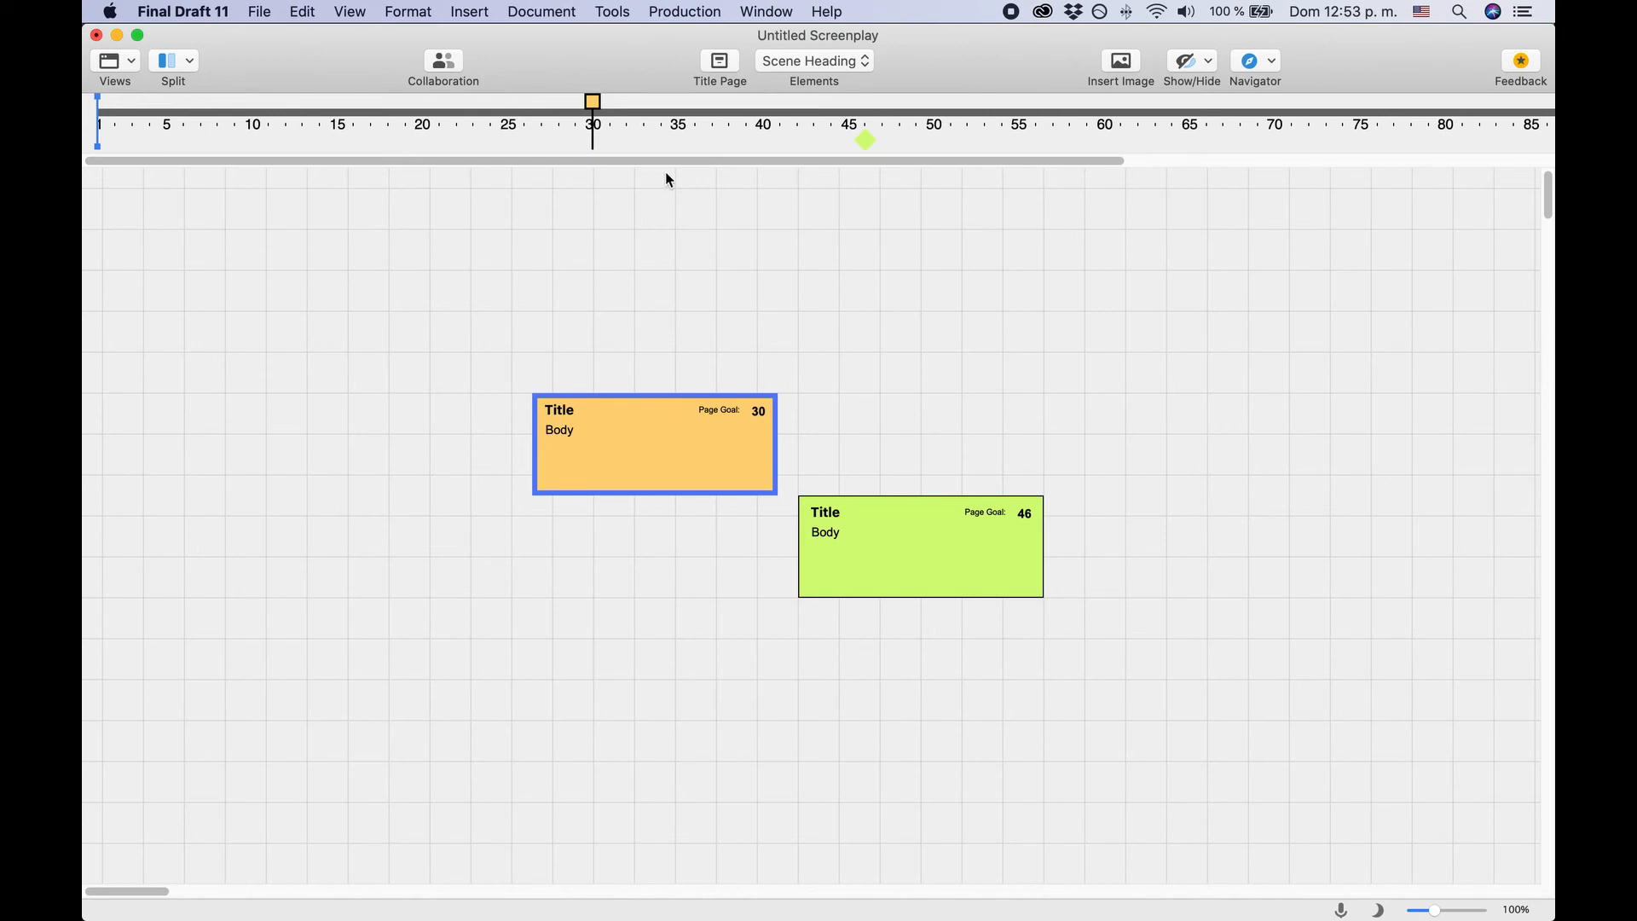
mouse_move(656, 229)
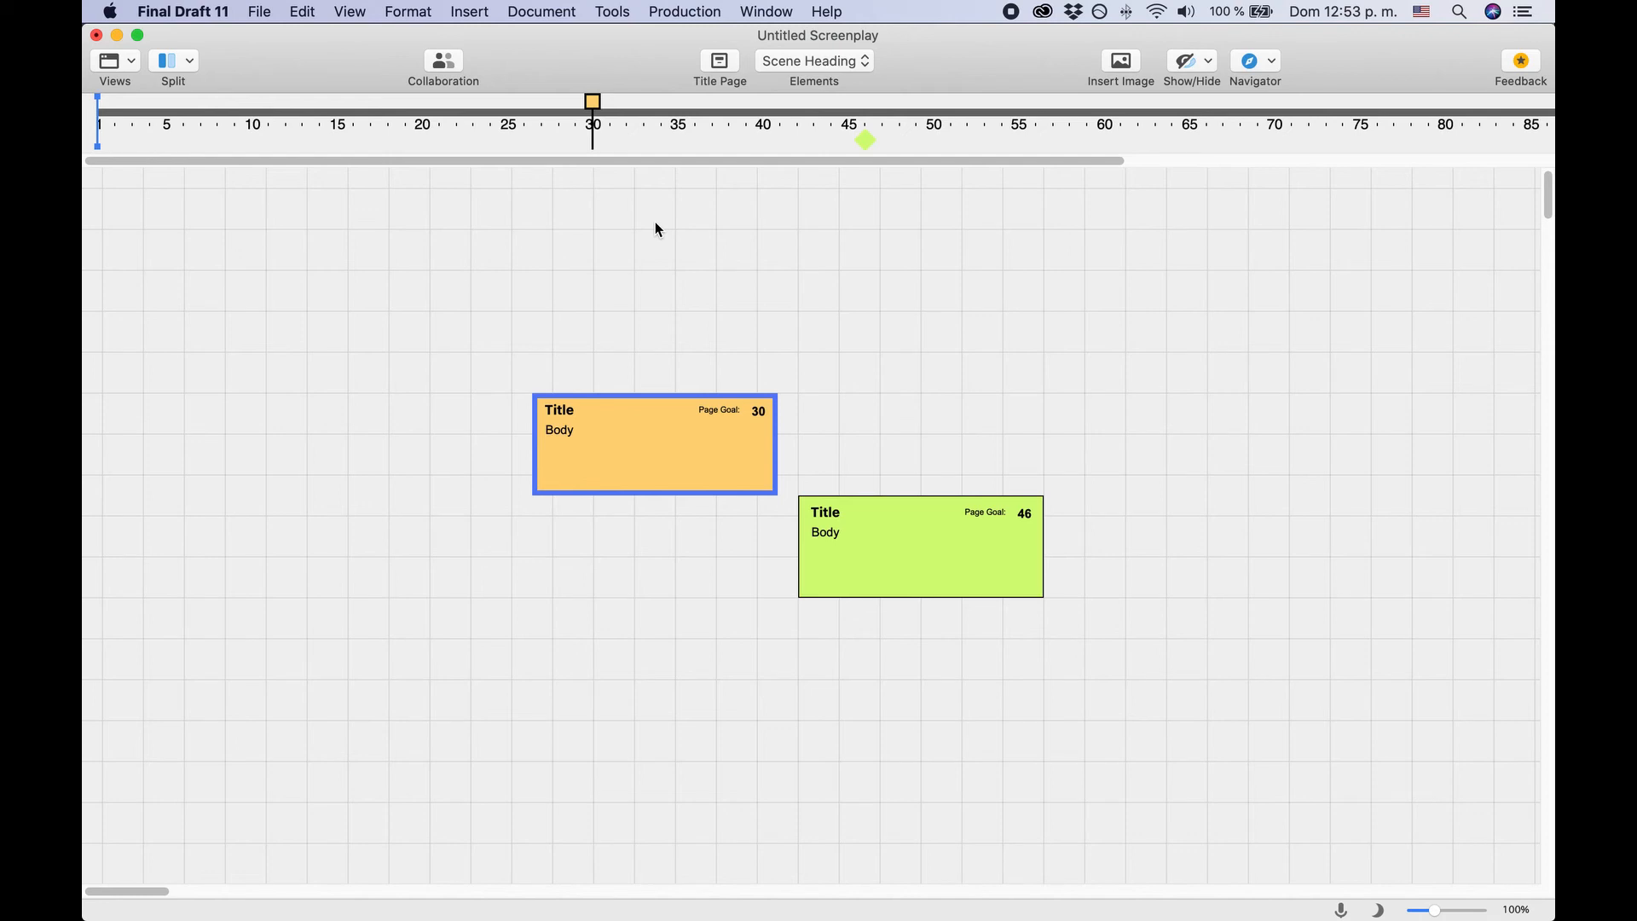
mouse_move(605, 378)
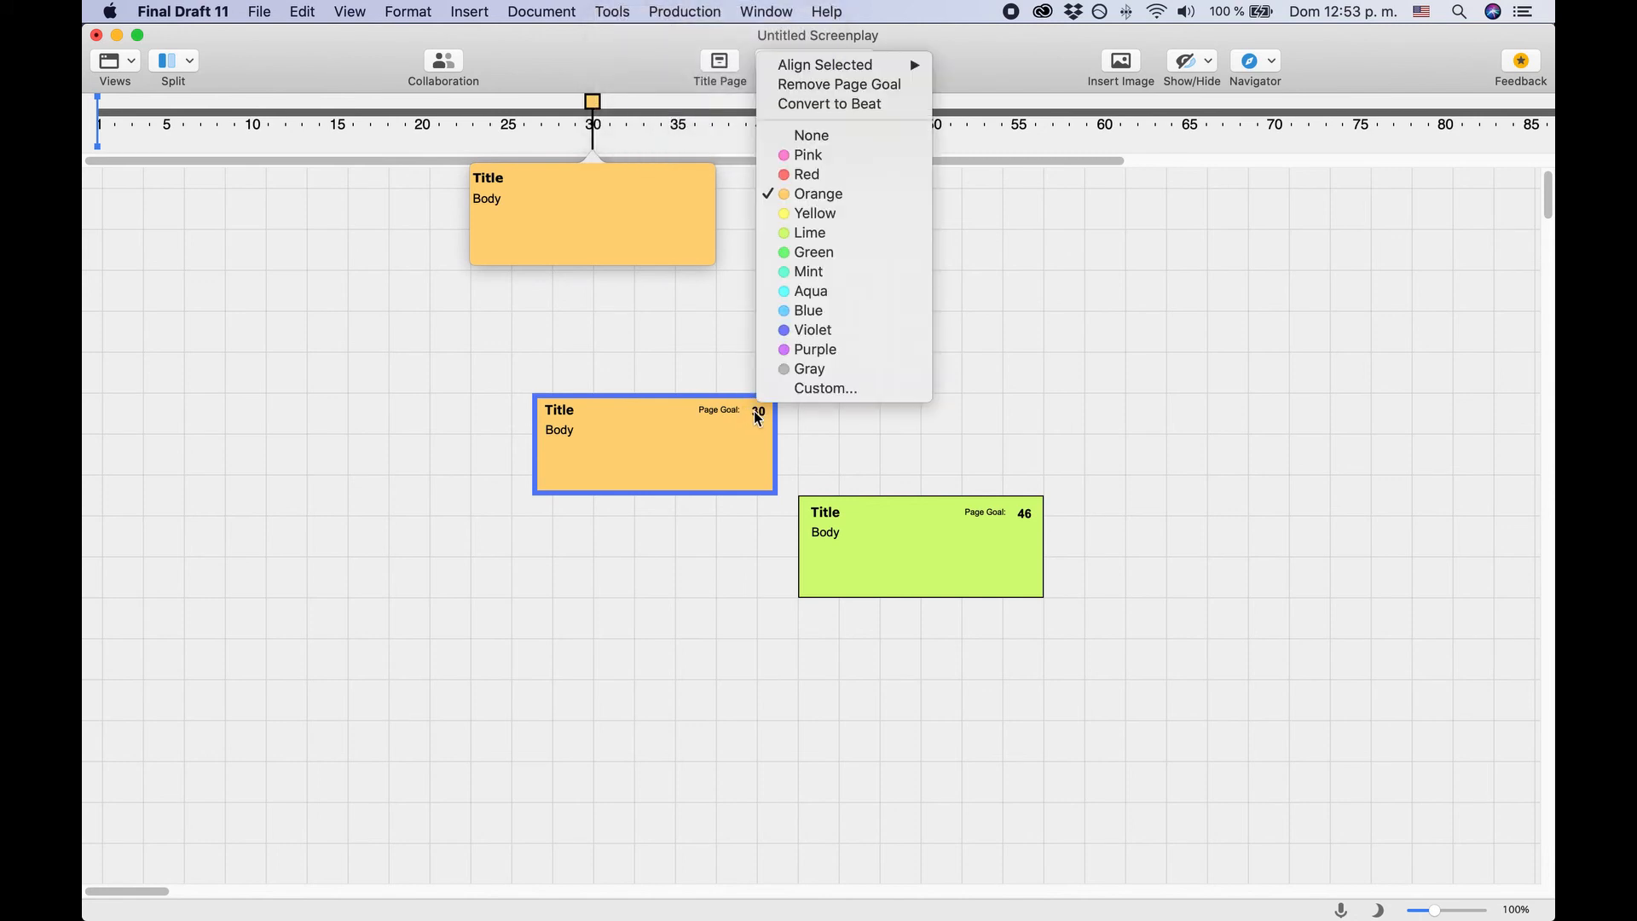
mouse_move(843, 291)
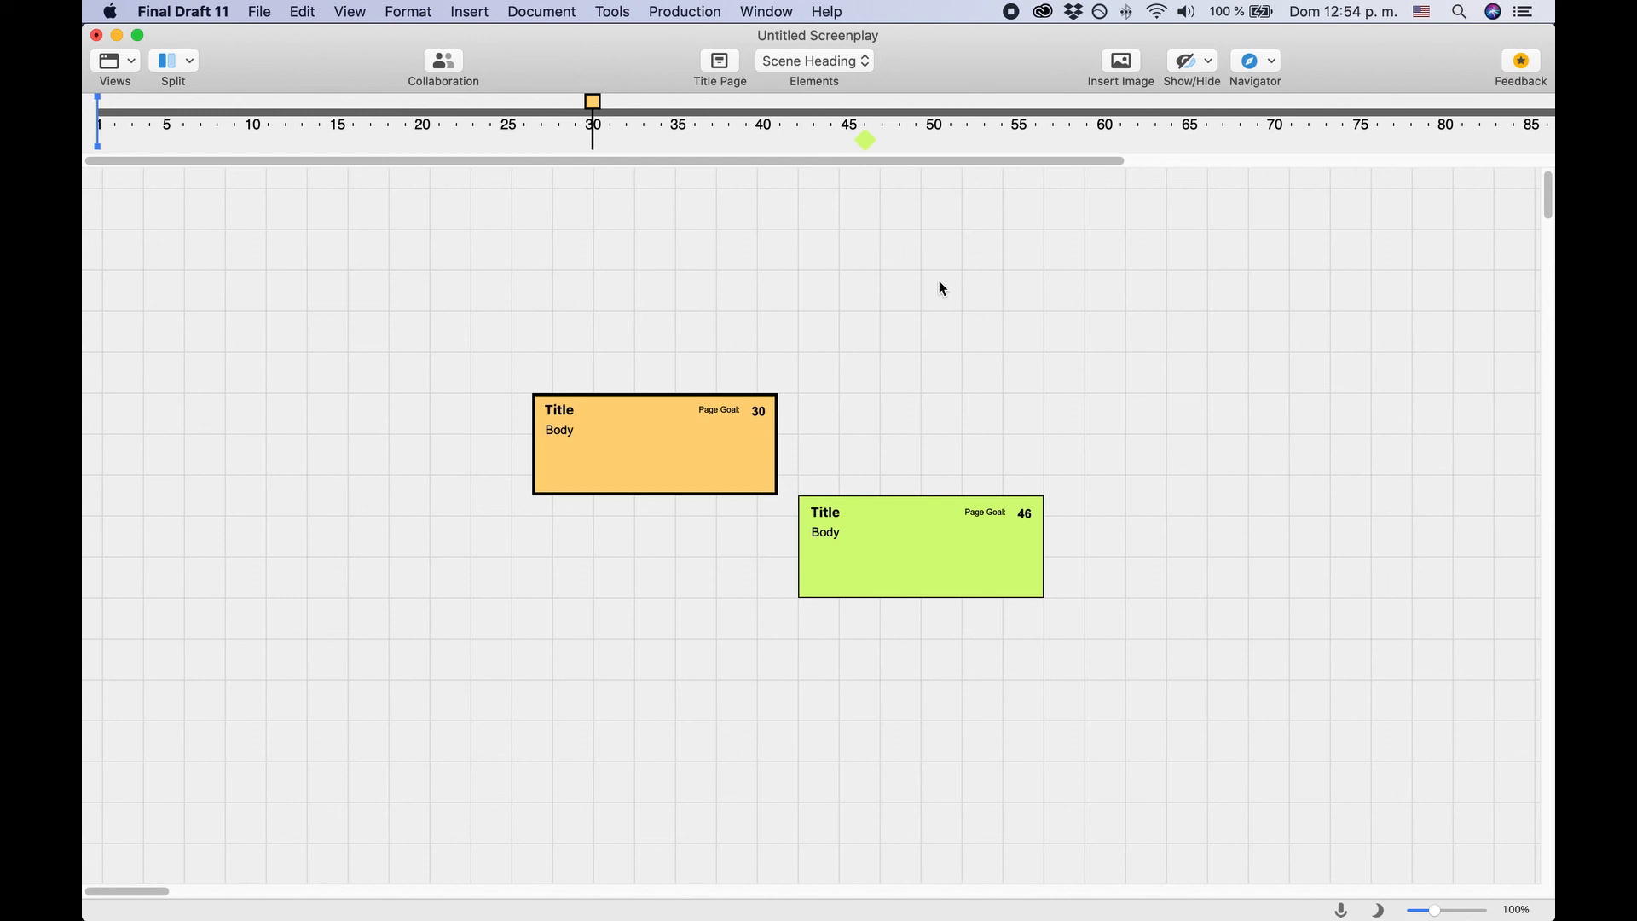
mouse_move(878, 296)
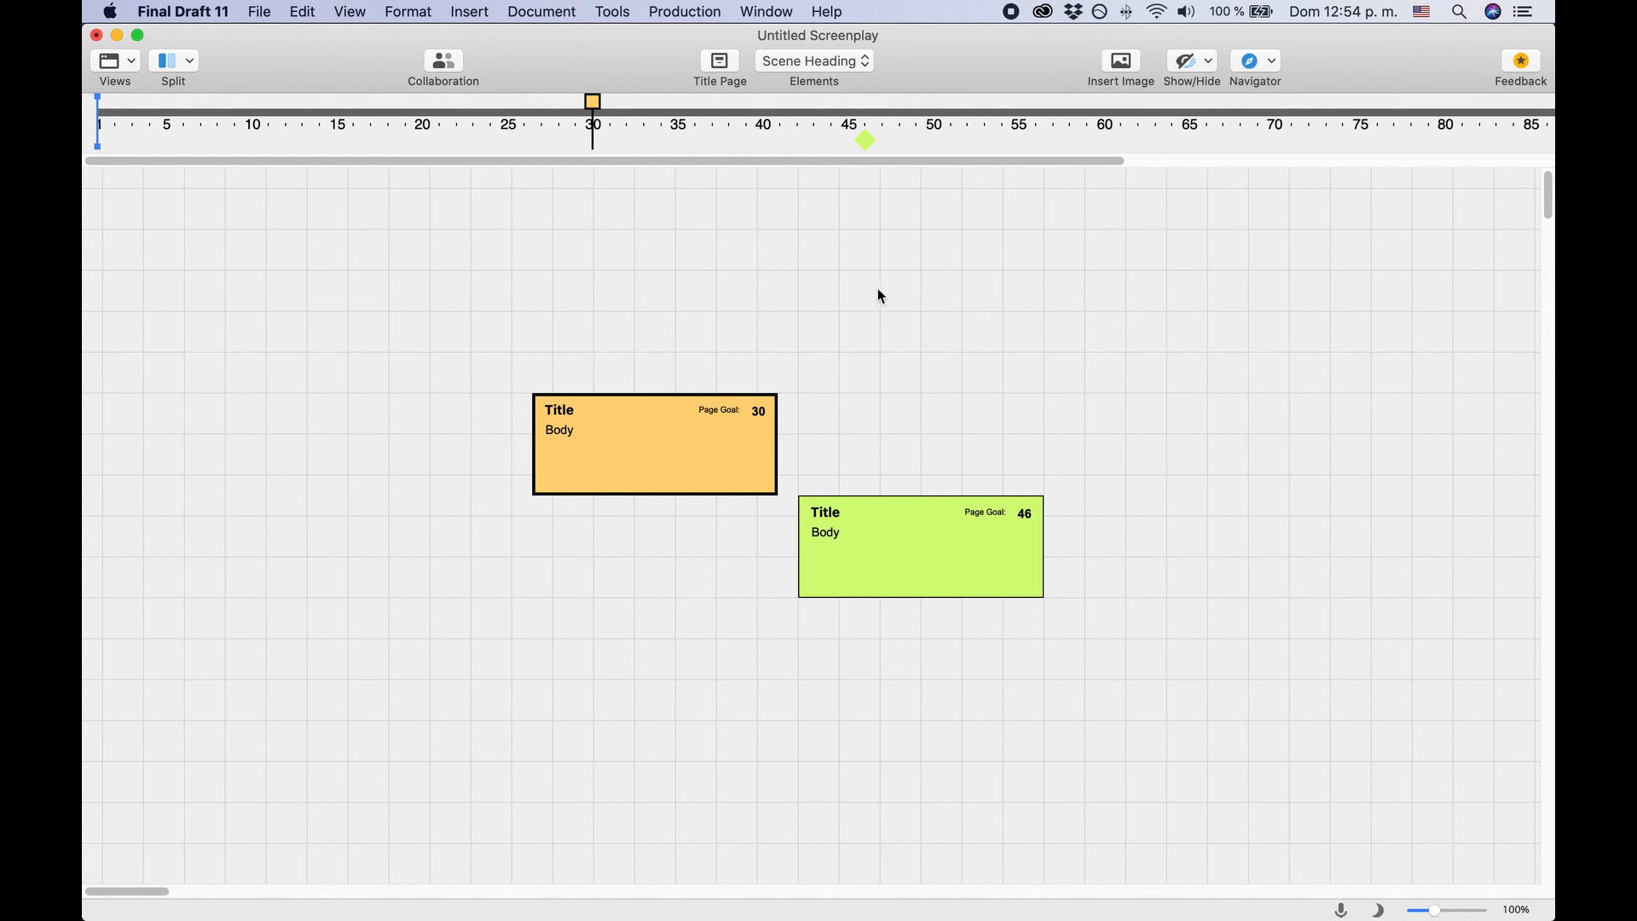
mouse_move(896, 191)
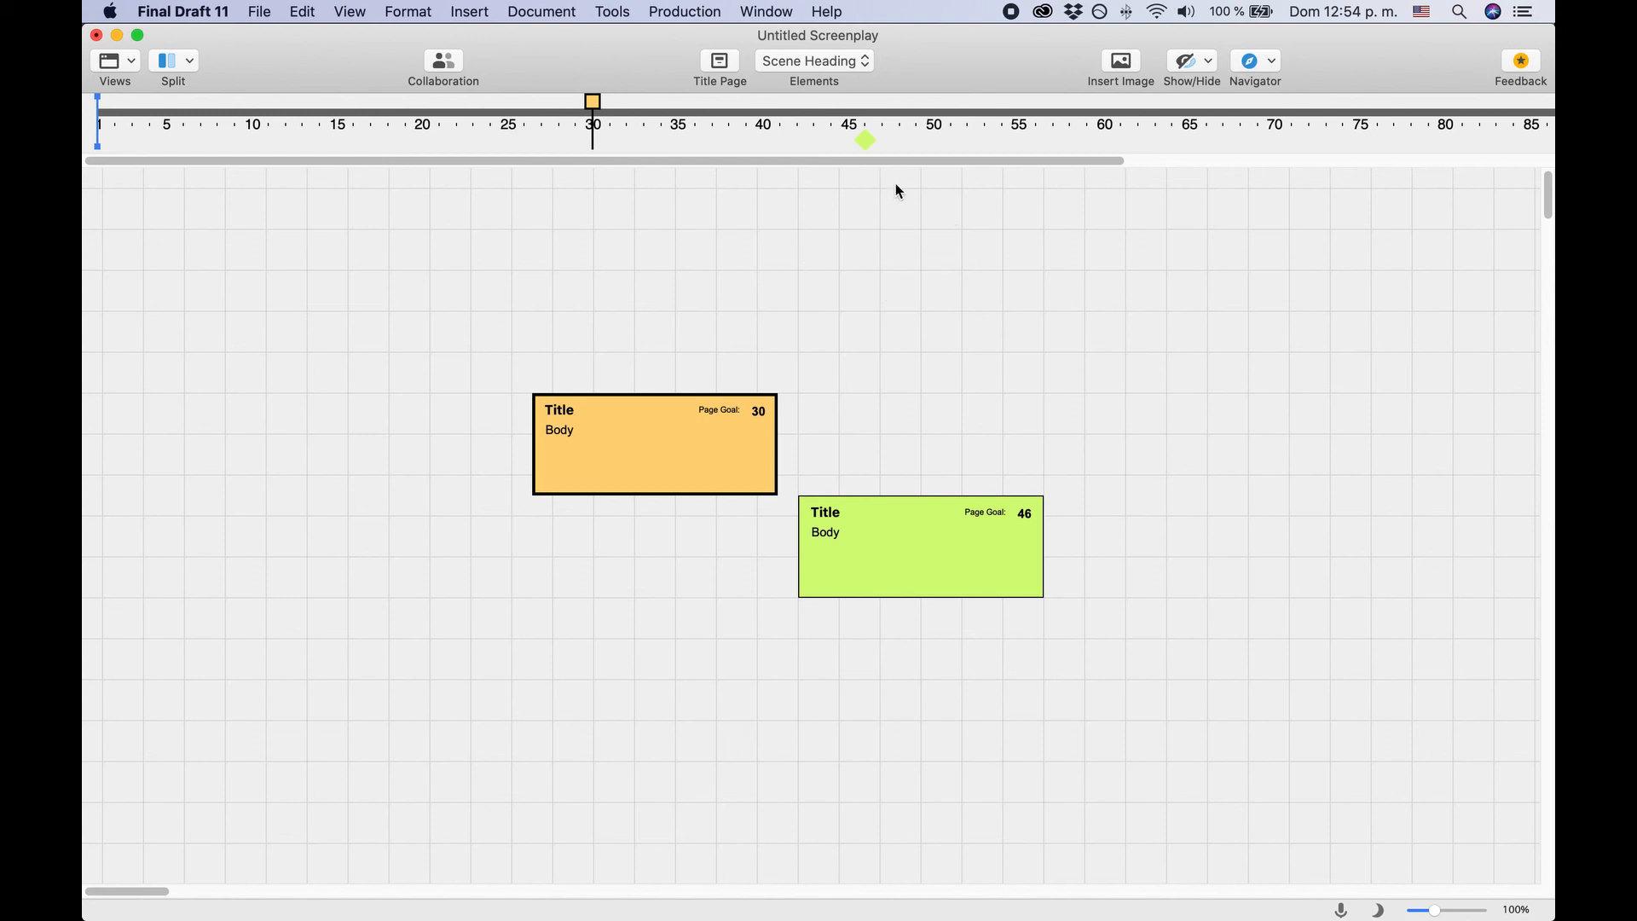
mouse_move(788, 257)
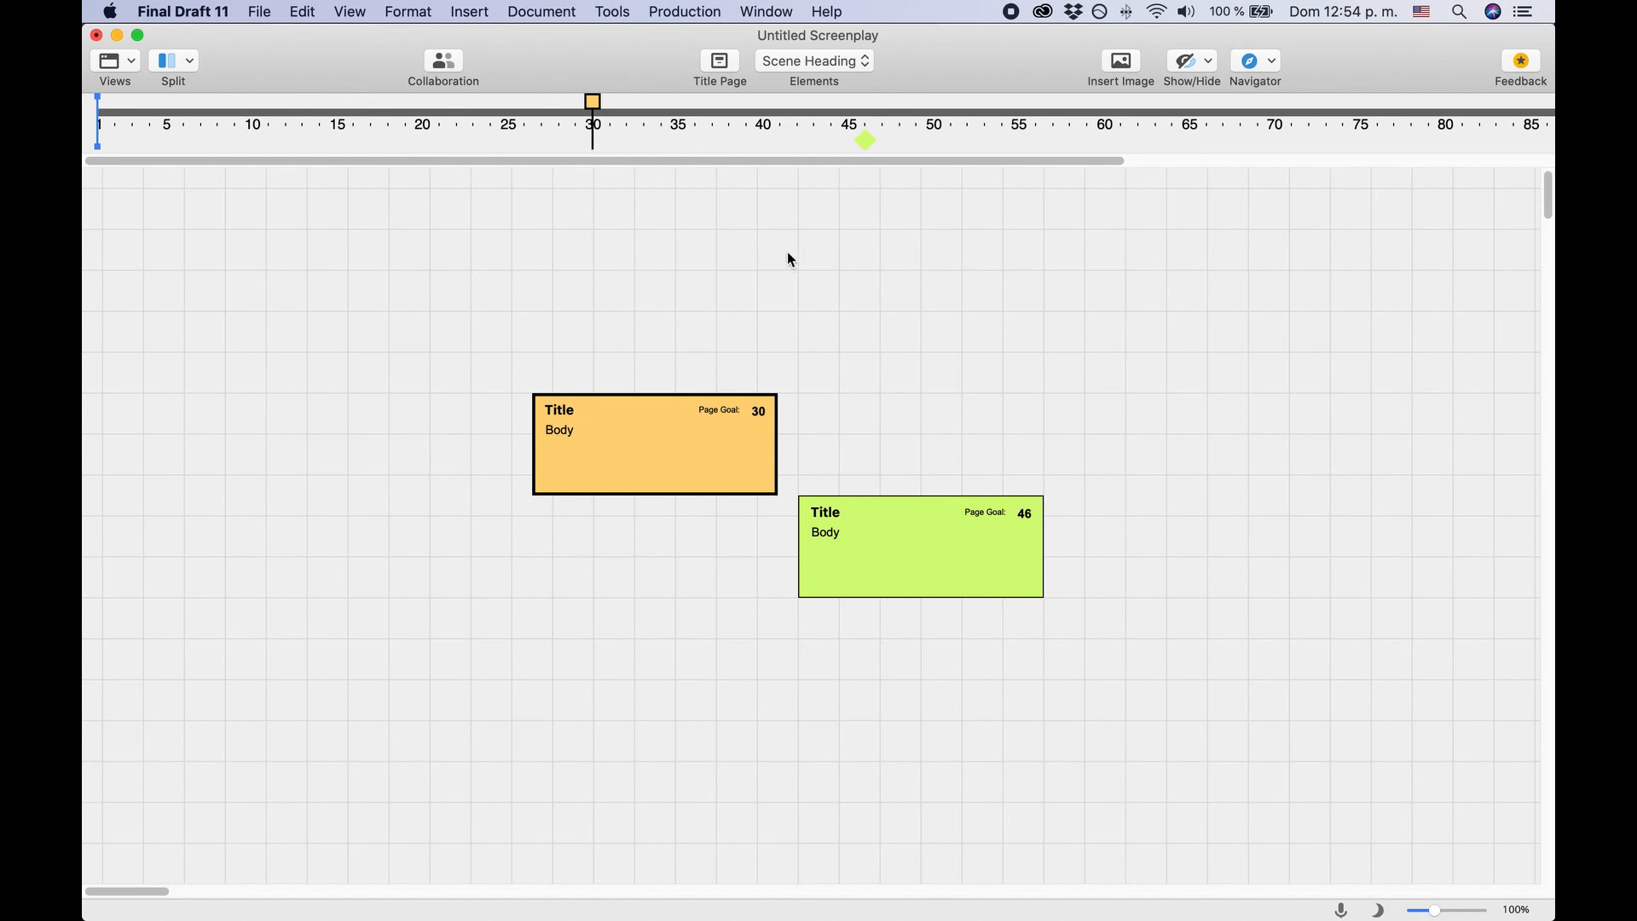
mouse_move(769, 178)
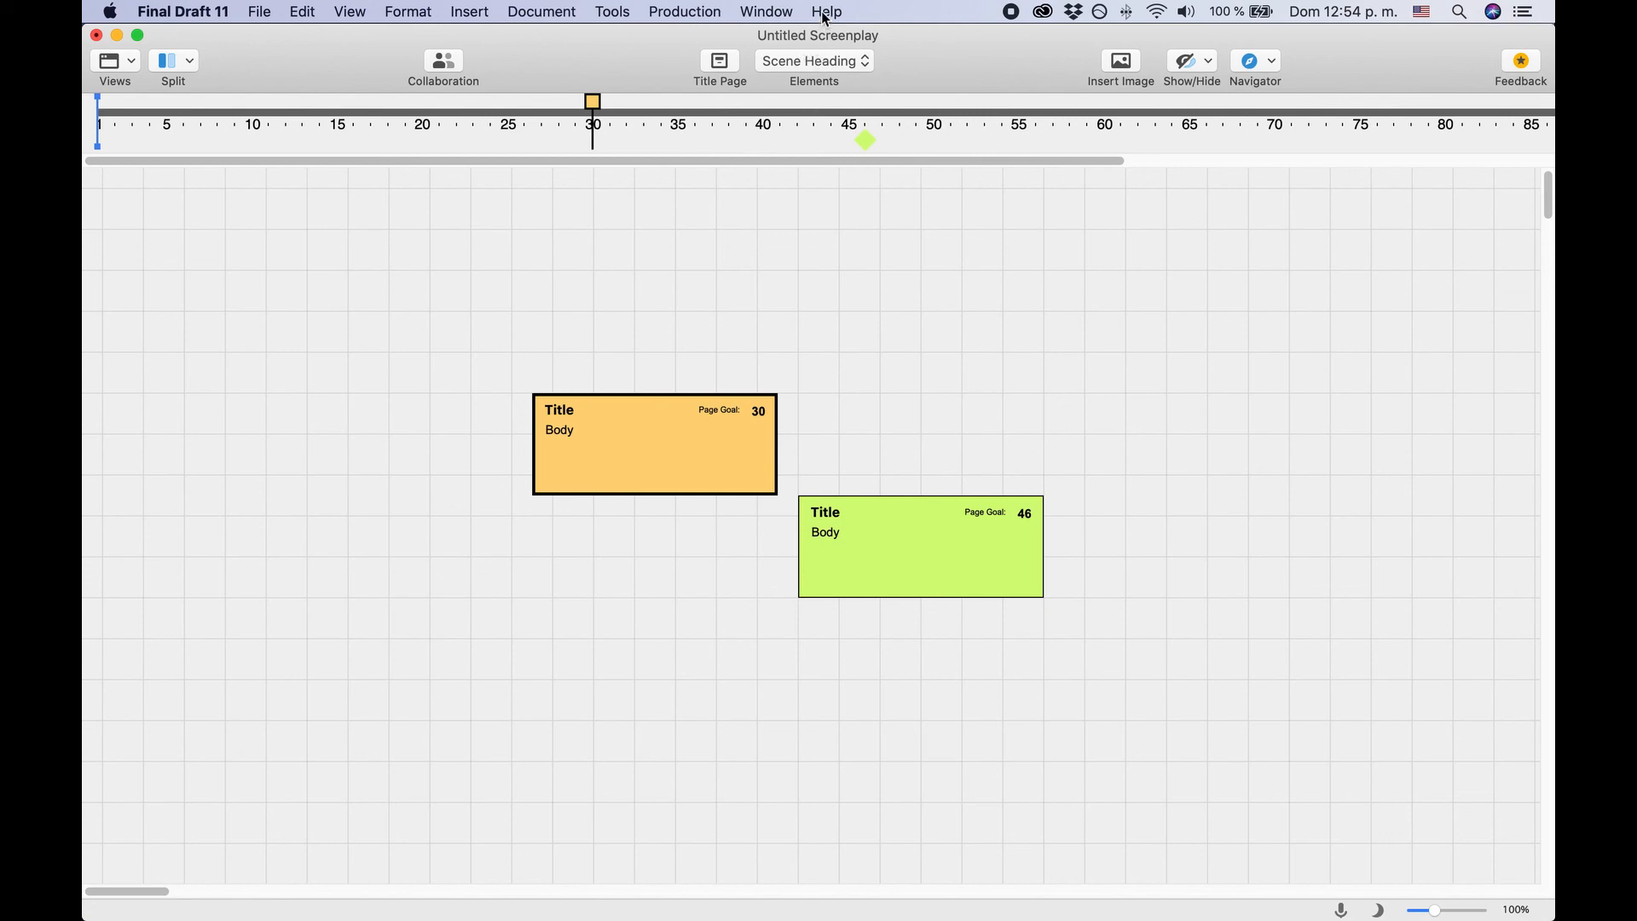
Open the Help menu over the Beat Board.
click(826, 11)
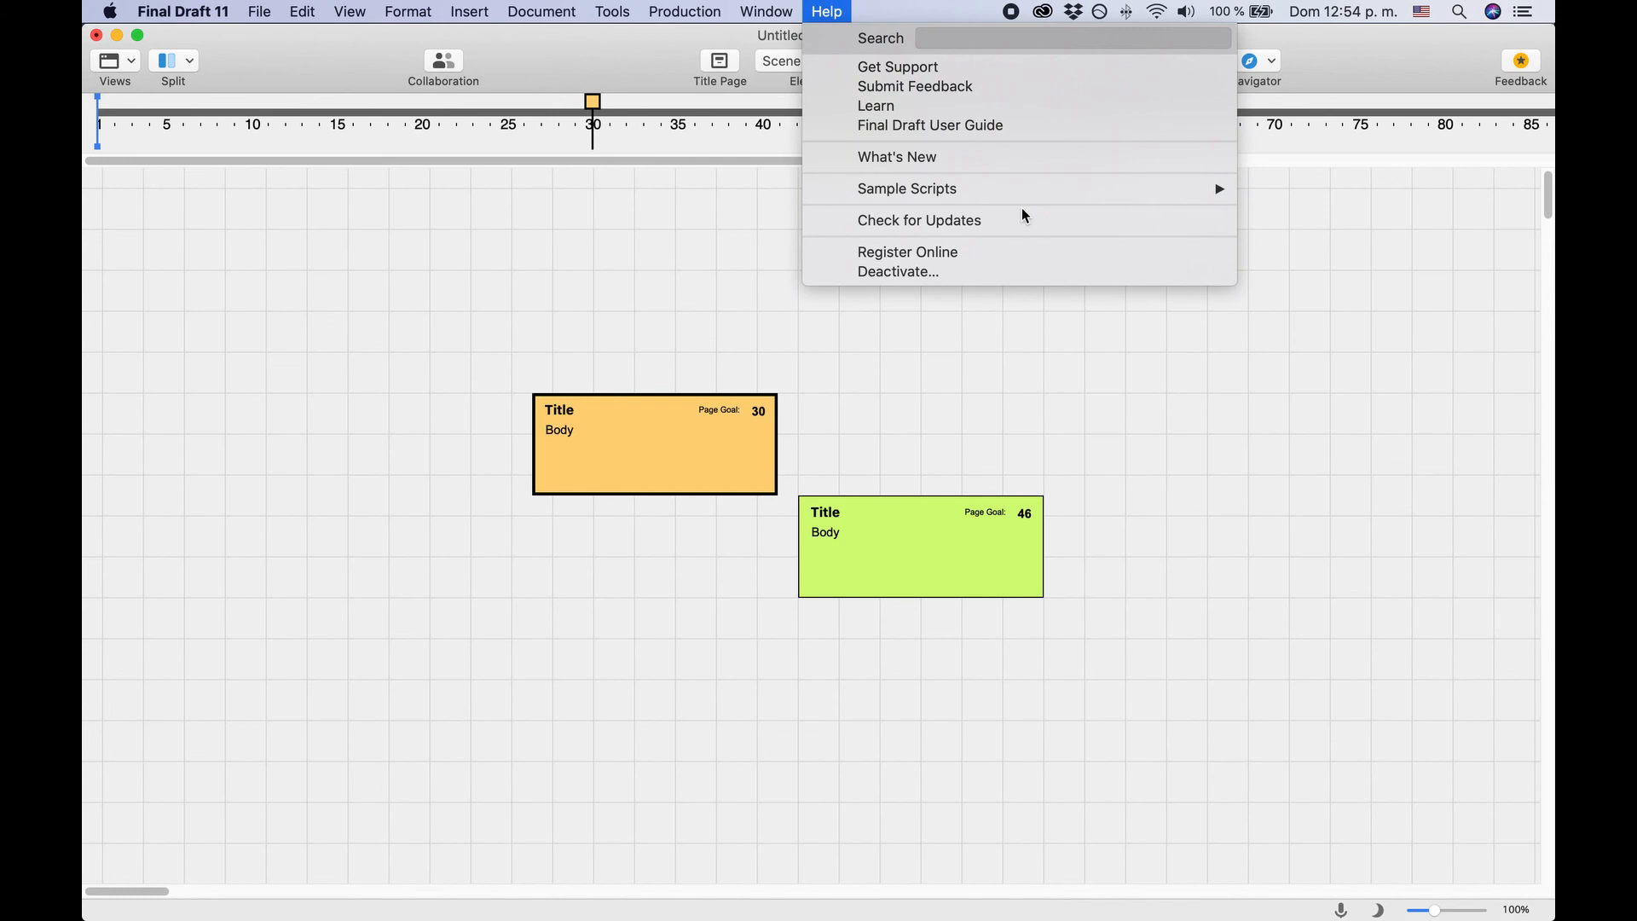
mouse_move(1186, 209)
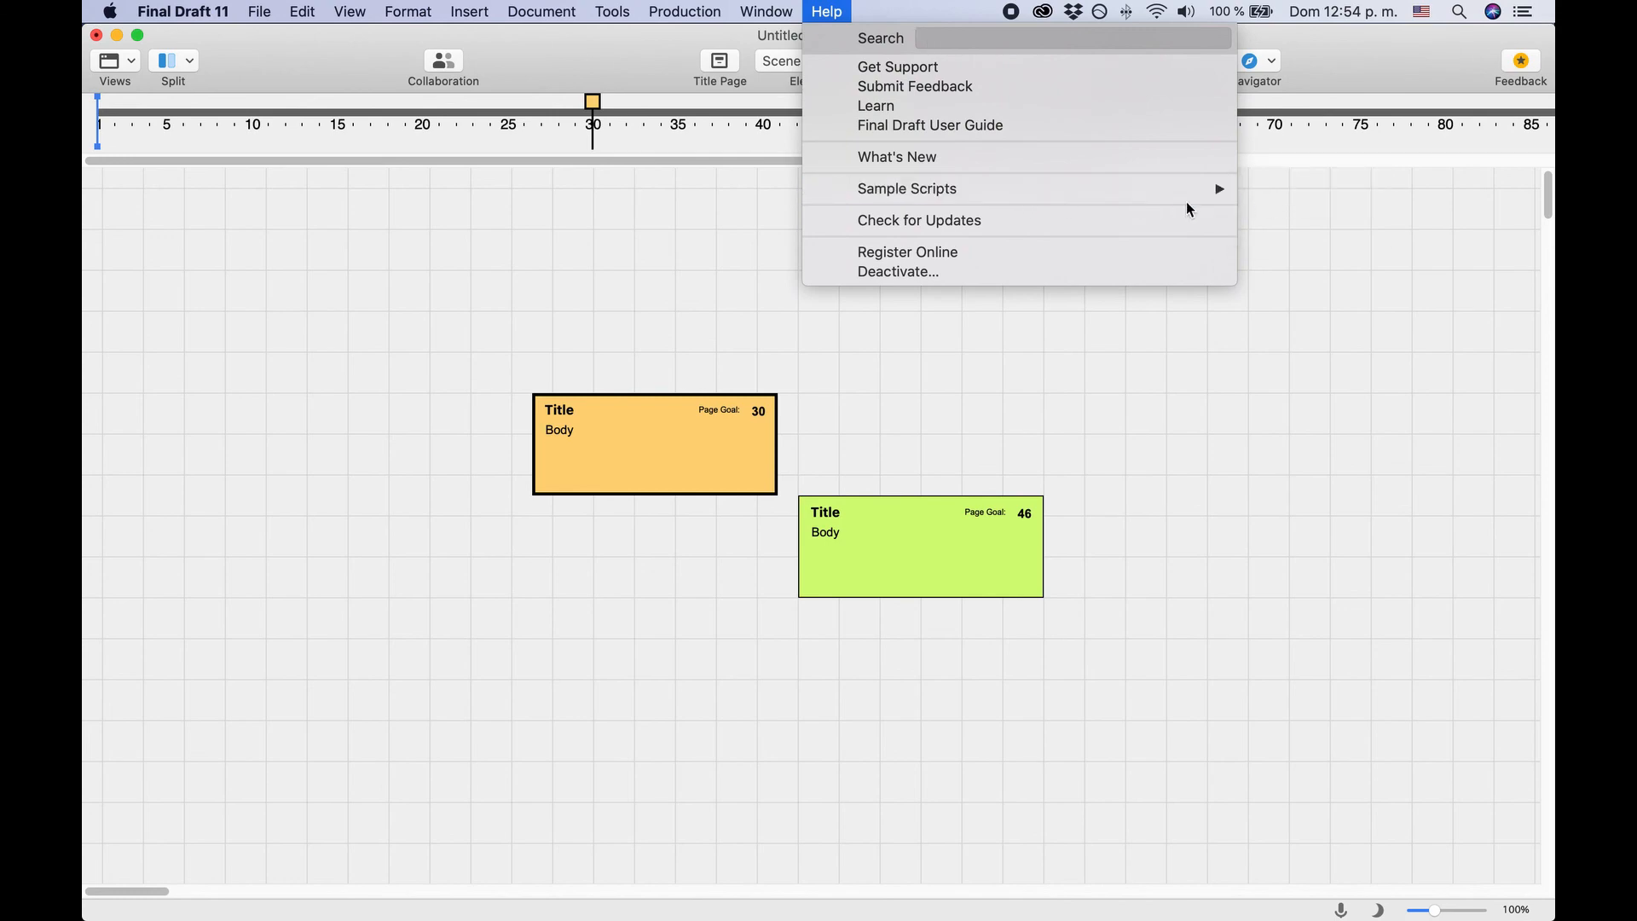